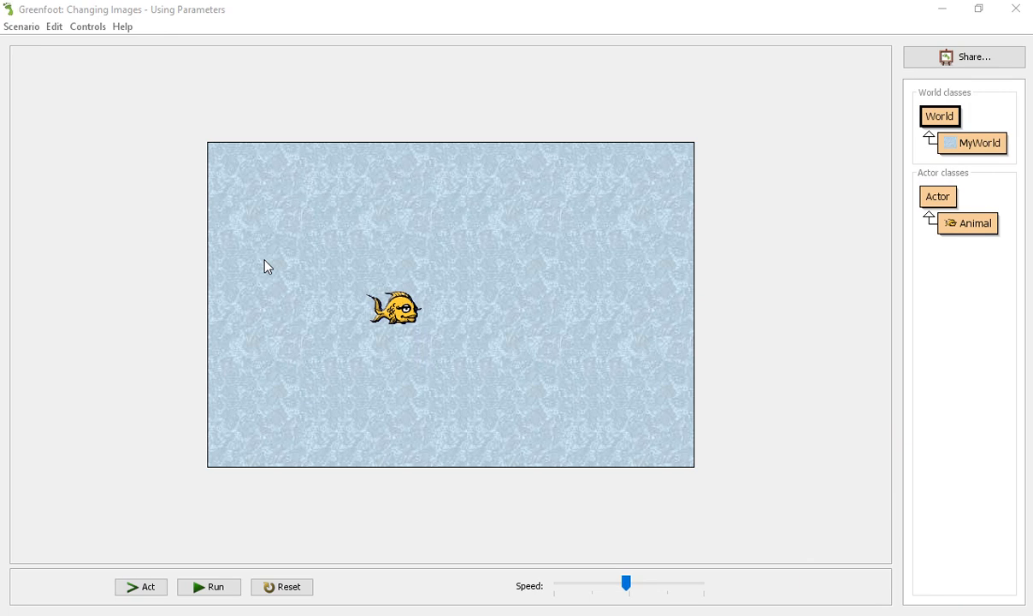
pyautogui.moveTo(252, 260)
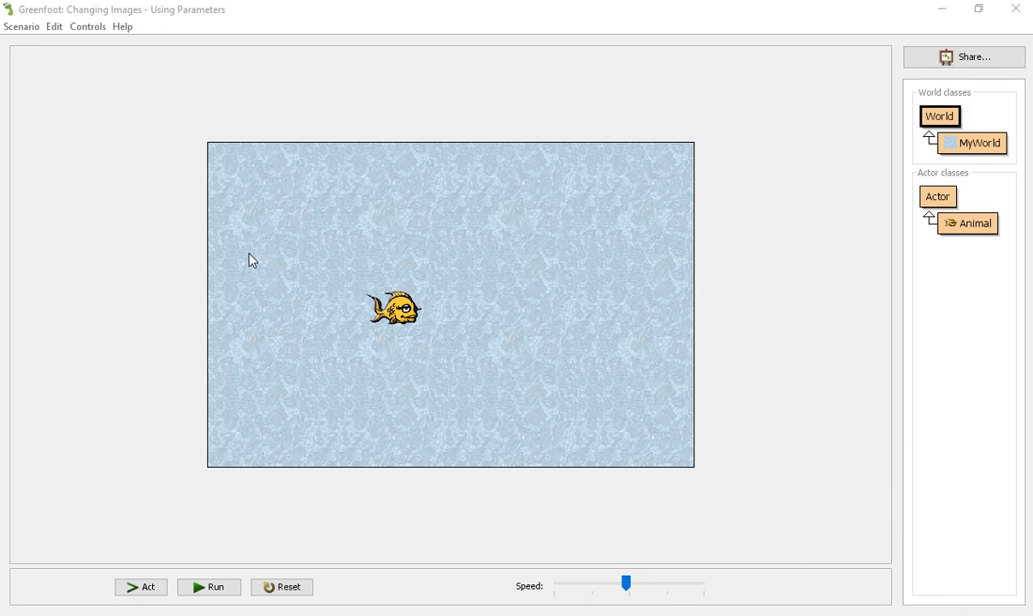
pyautogui.moveTo(253, 260)
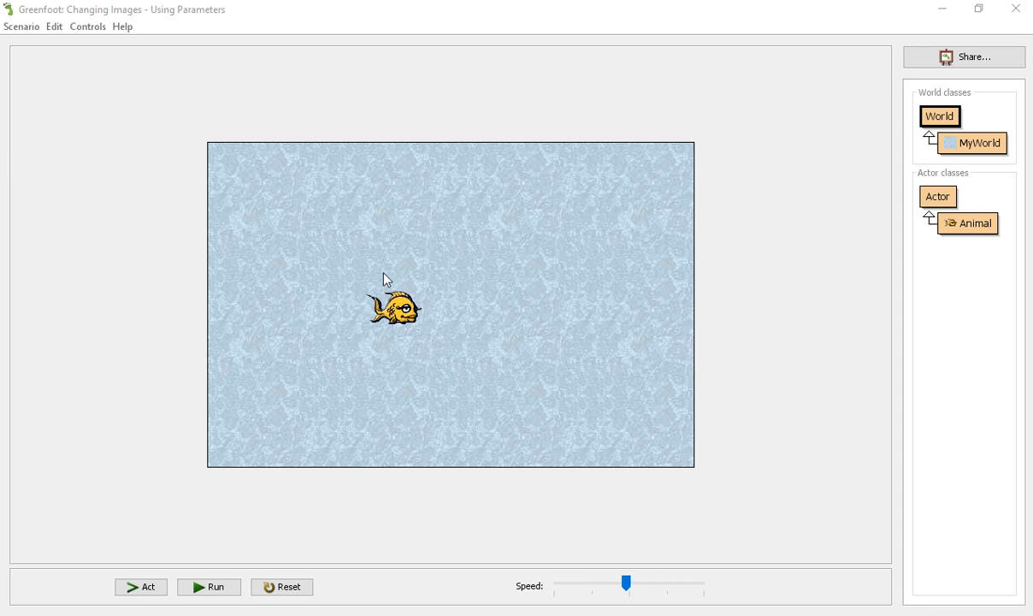
# Run the scenario so the bee-image animal starts moving around the world.
pyautogui.click(209, 587)
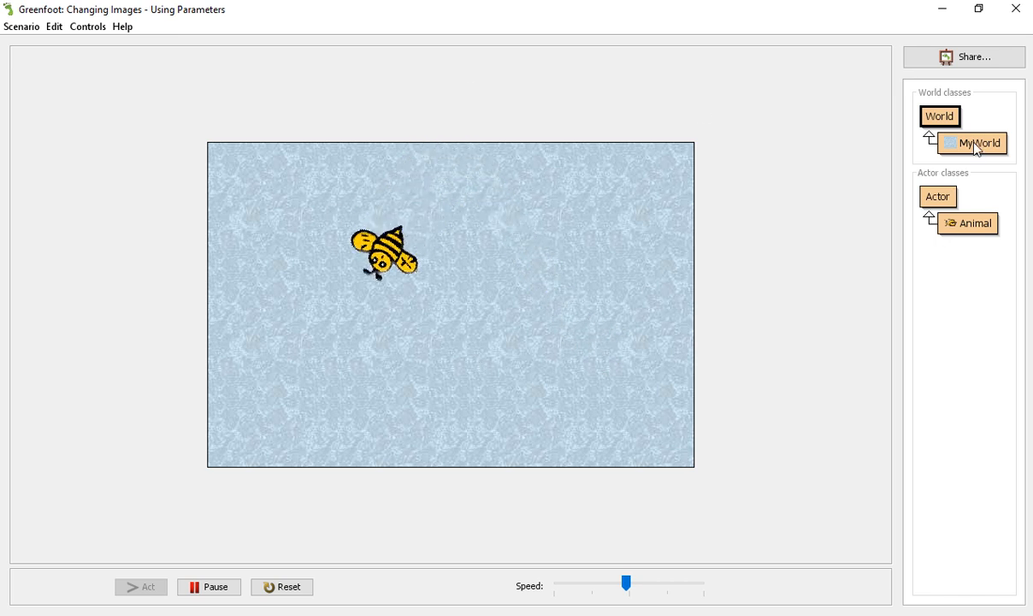
# Open MyWorld's editor and the World API docs, then show the greenfoot package class tree.
pyautogui.doubleClick(973, 143)
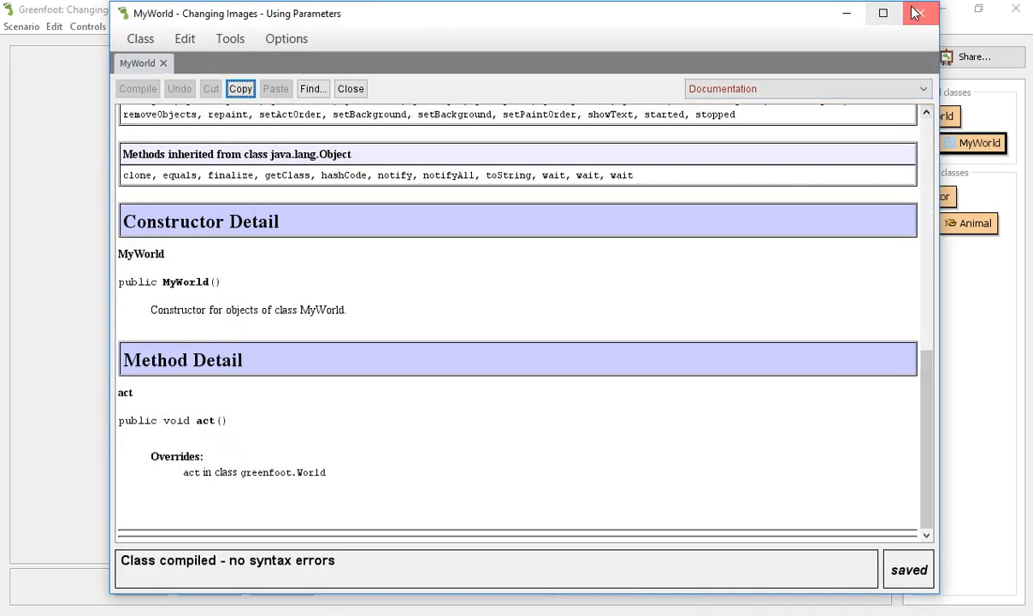
pyautogui.click(920, 13)
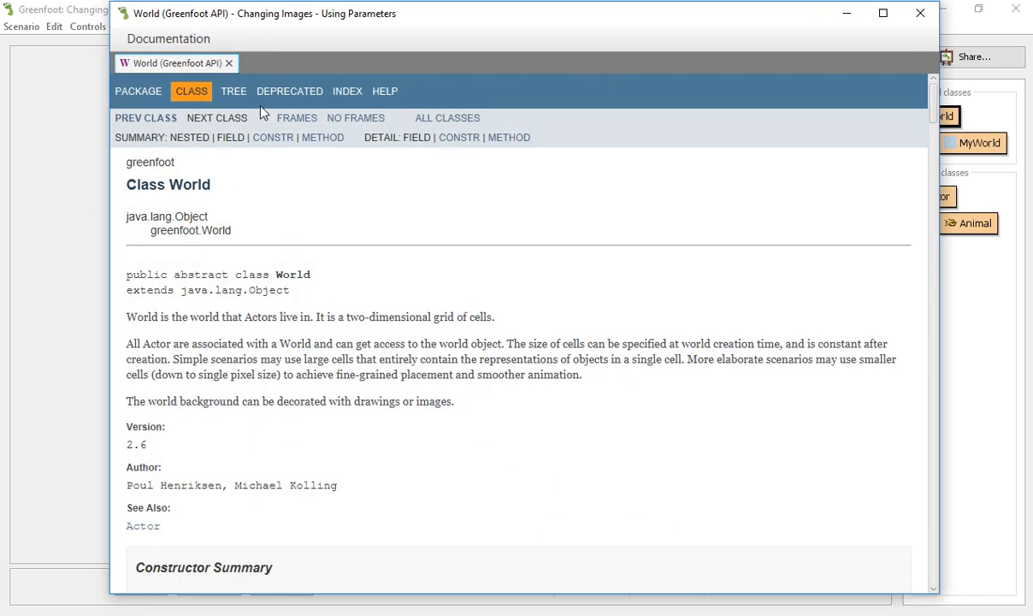
pyautogui.moveTo(257, 13); pyautogui.dragTo(137, 19)
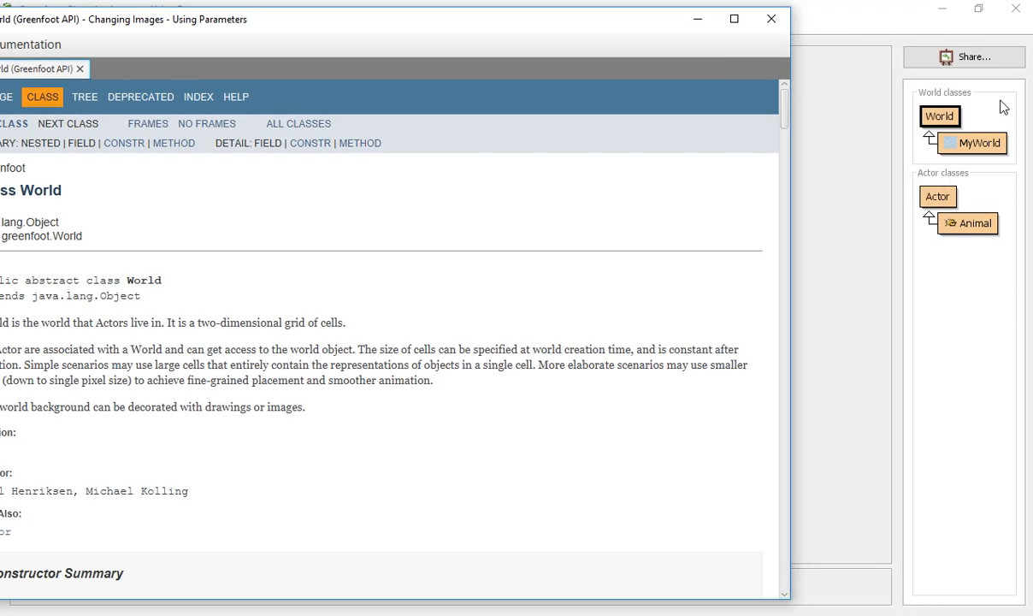
pyautogui.moveTo(578, 41)
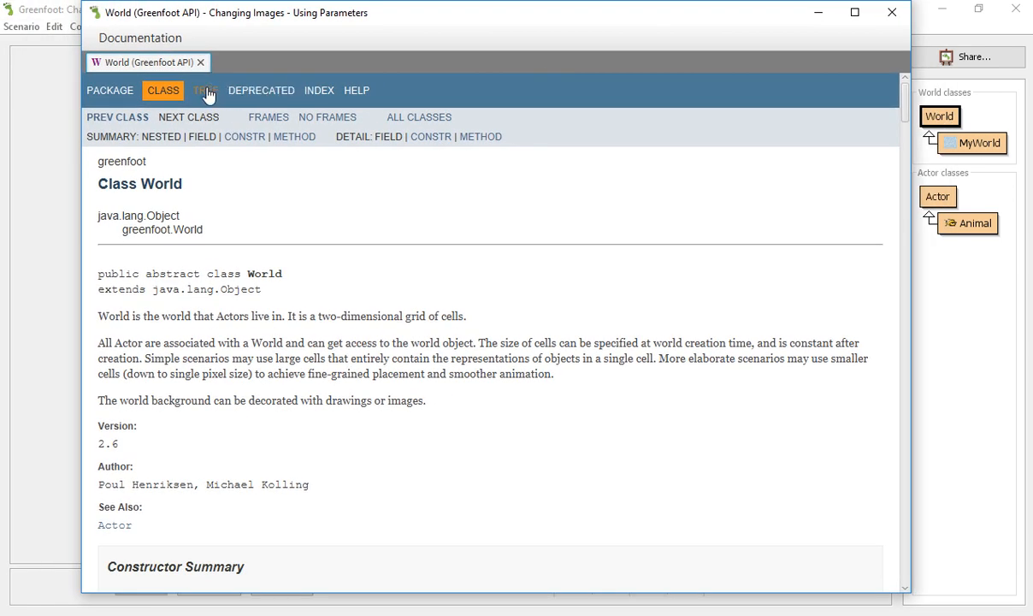
pyautogui.click(201, 90)
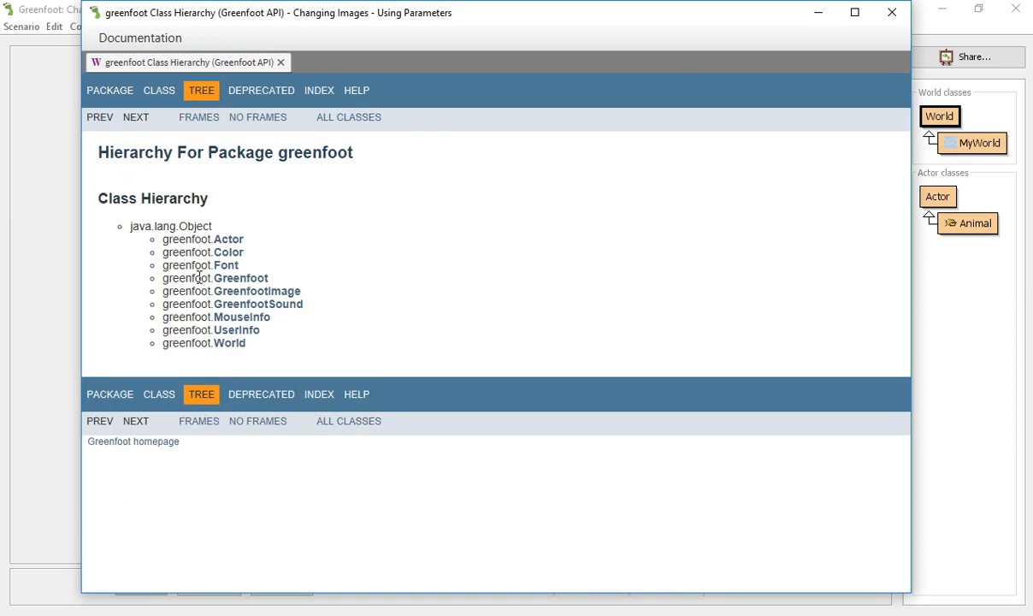
pyautogui.moveTo(183, 291)
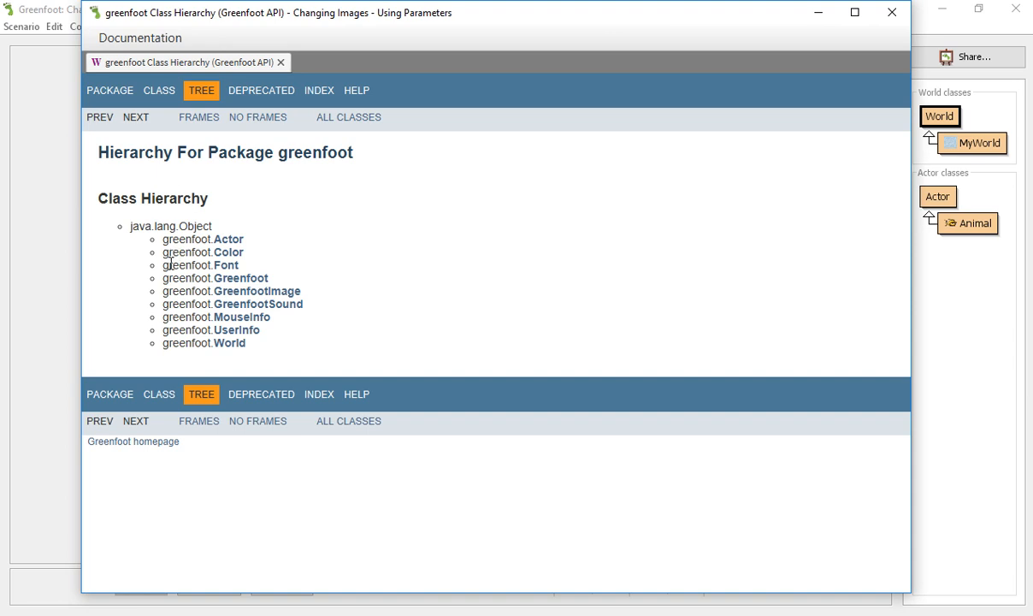
pyautogui.moveTo(240, 278)
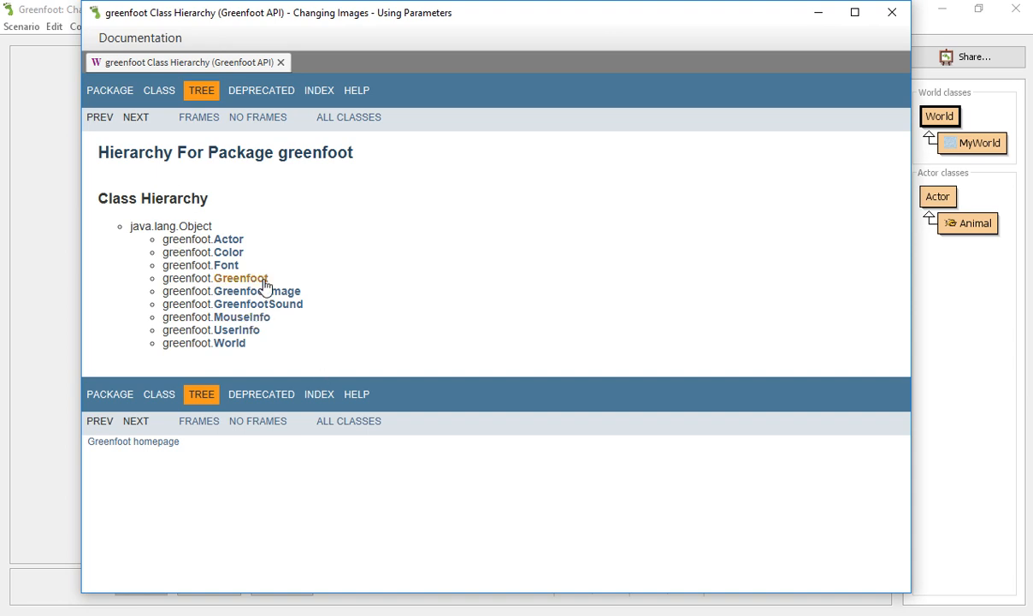
# Open the Greenfoot class documentation and scroll its method summary toward getMouseInfo.
pyautogui.click(240, 278)
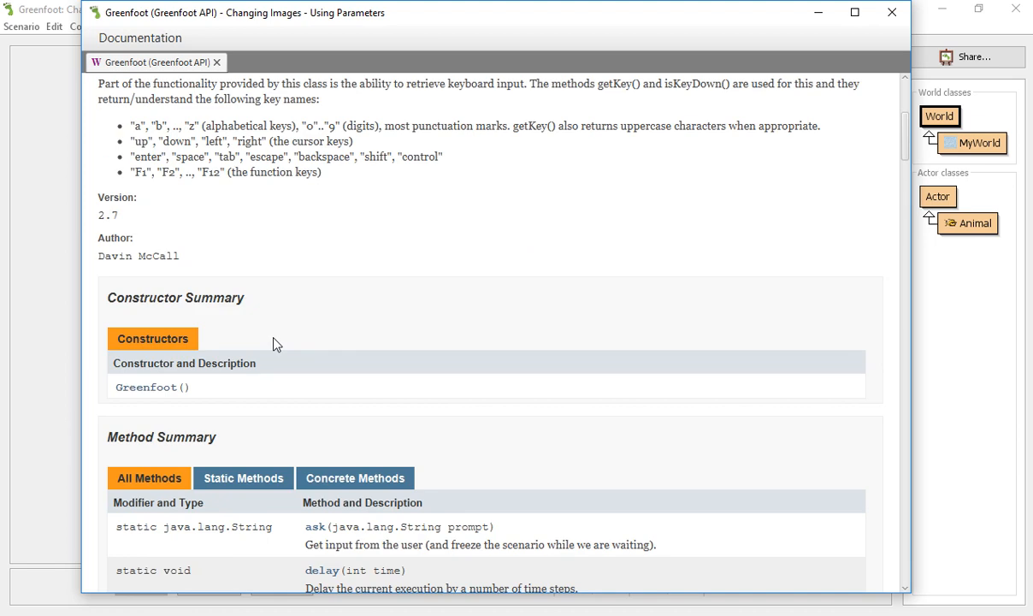
pyautogui.scroll(-3)
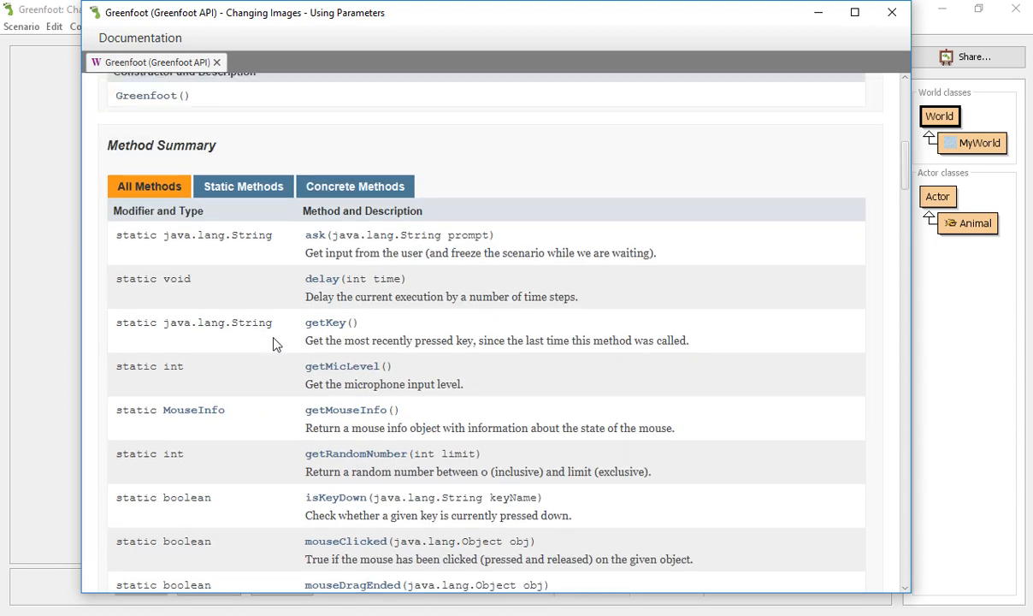
pyautogui.moveTo(288, 299)
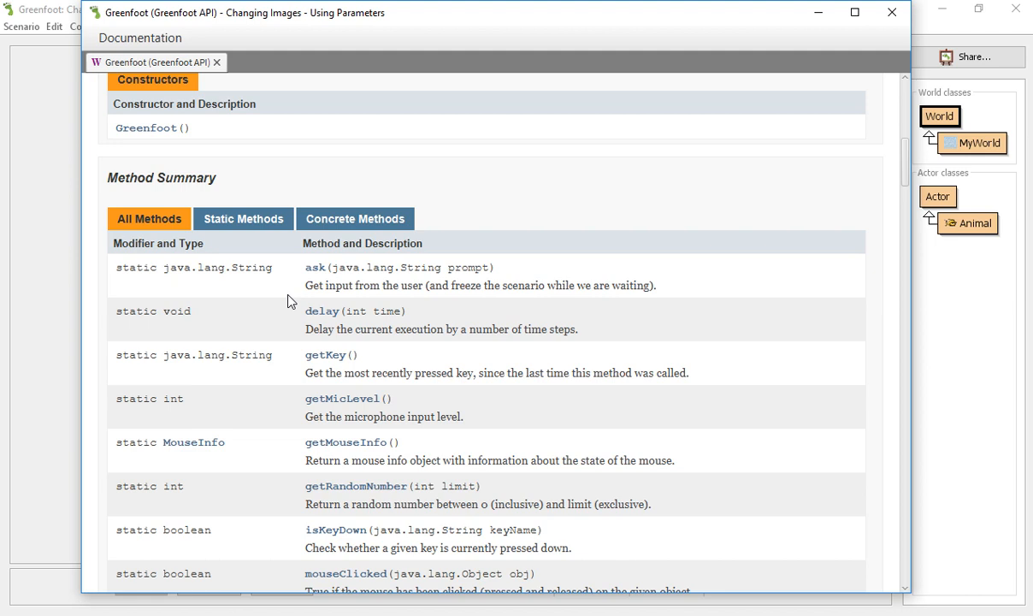
pyautogui.scroll(-3)
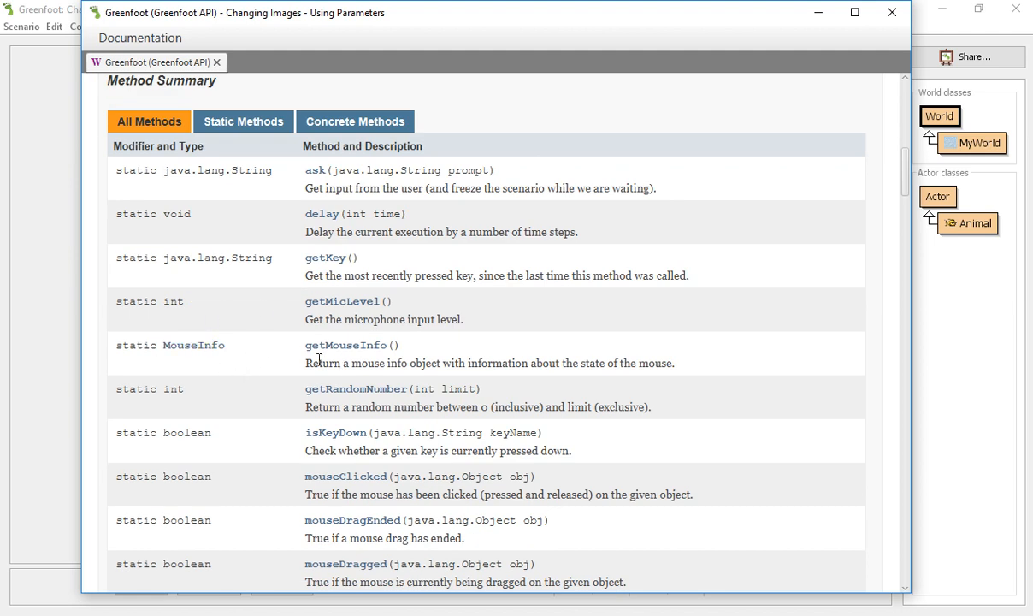
pyautogui.moveTo(445, 383)
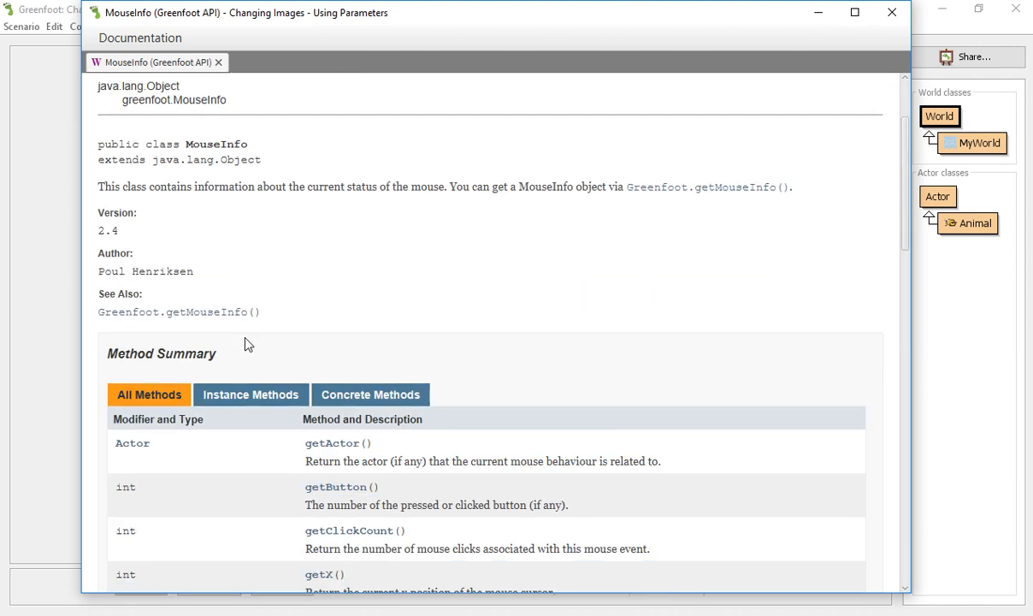
pyautogui.scroll(-3)
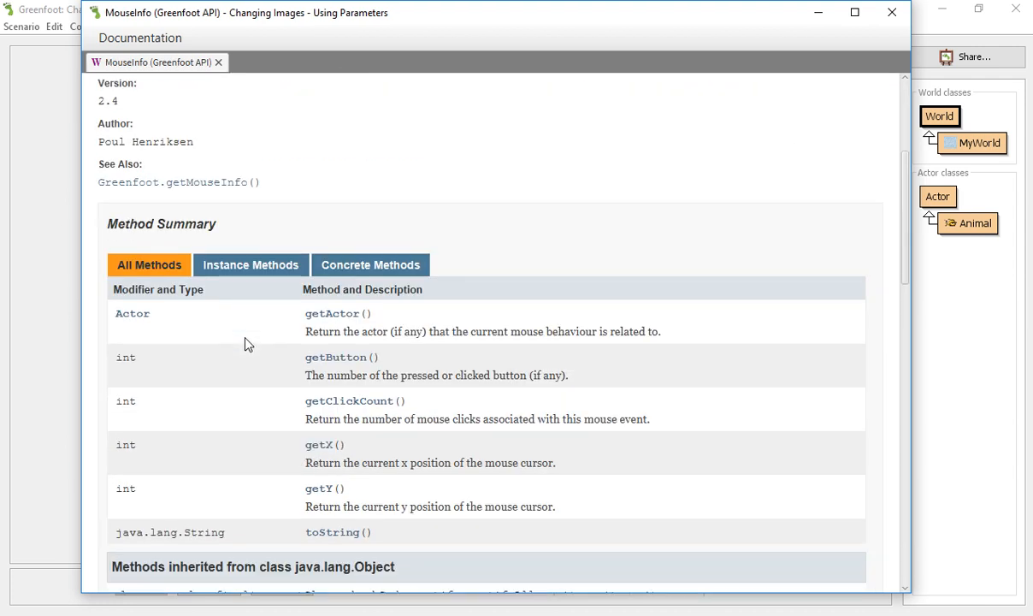
pyautogui.scroll(-3)
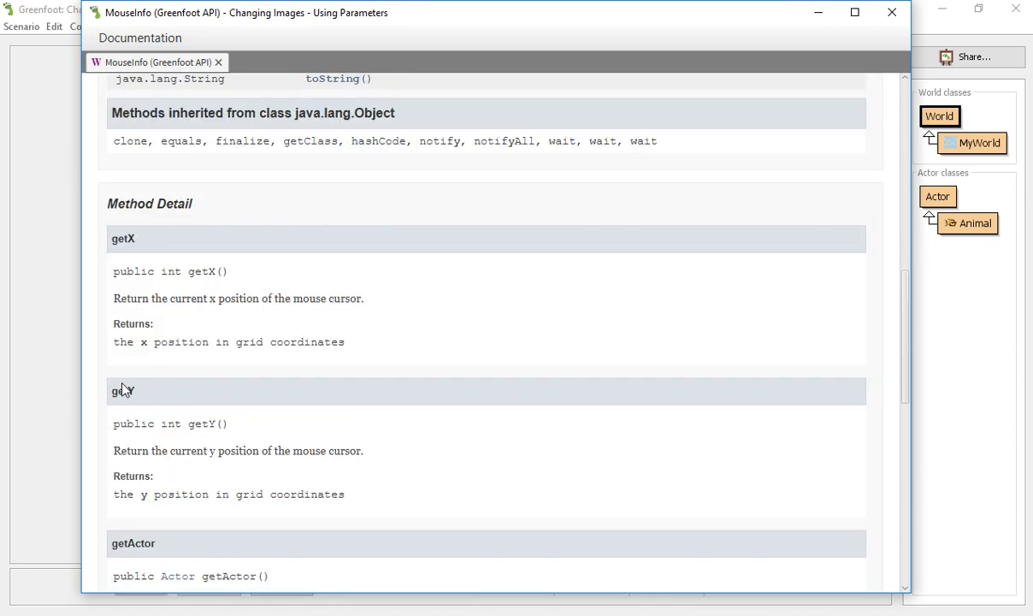
pyautogui.scroll(-3)
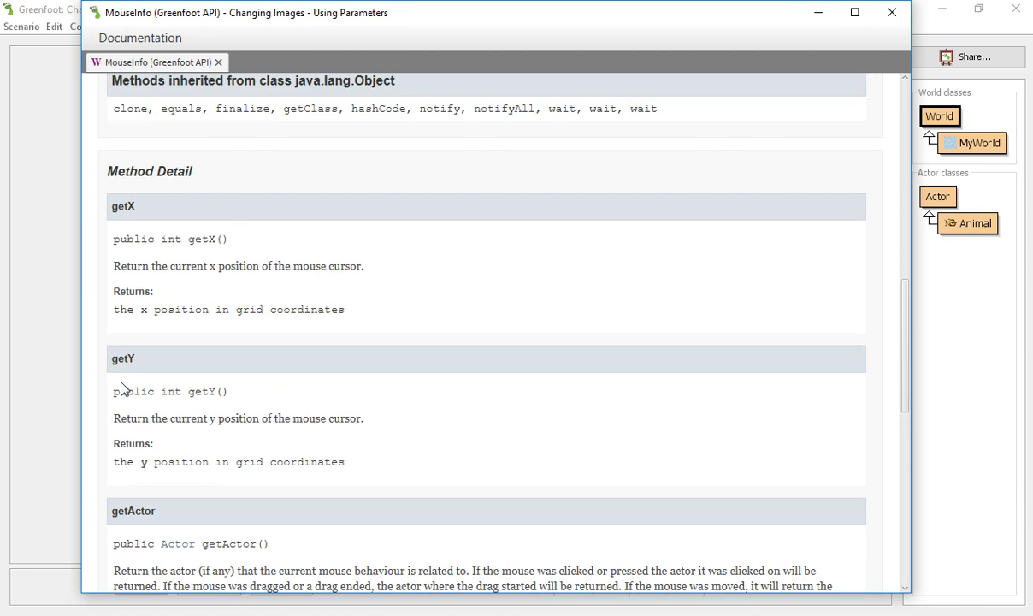
pyautogui.scroll(-3)
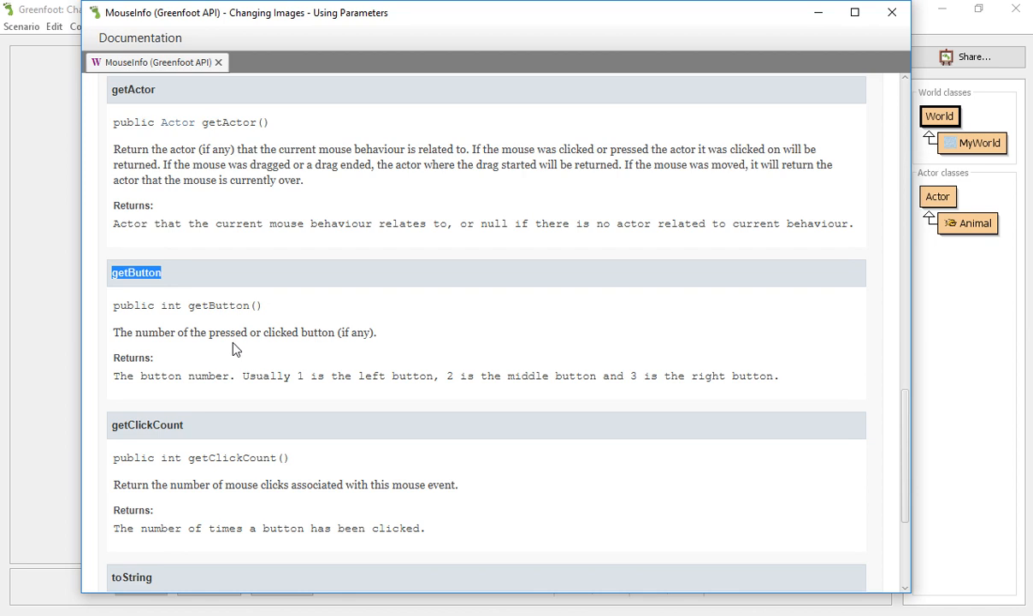
pyautogui.scroll(-3)
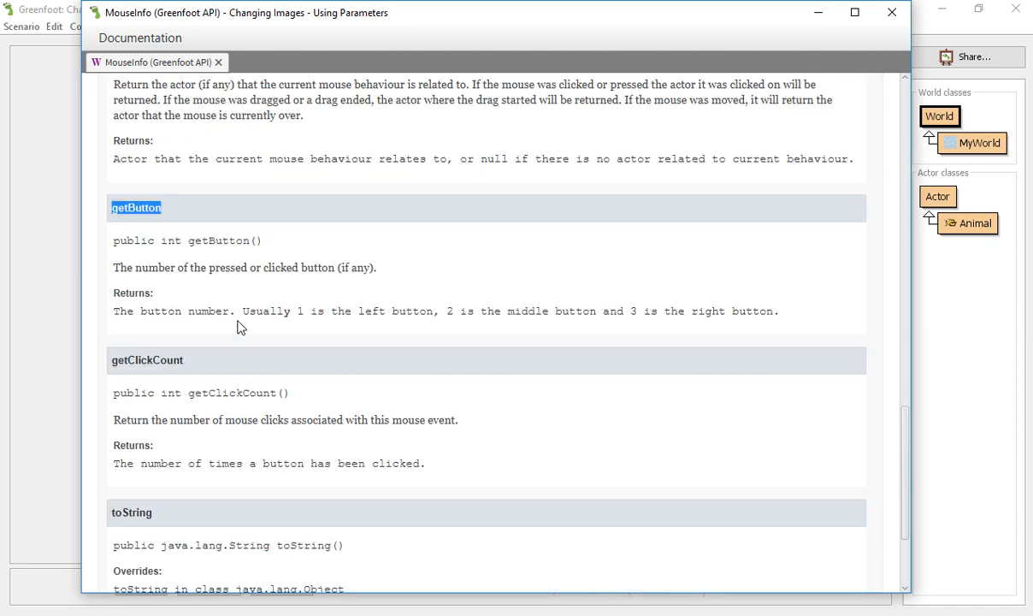
pyautogui.moveTo(330, 309)
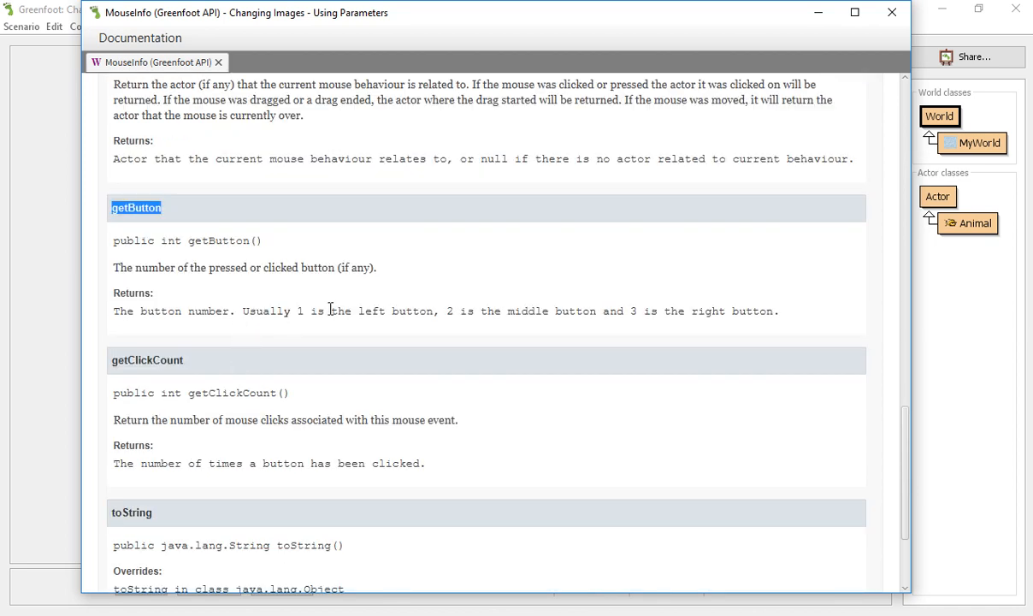
pyautogui.moveTo(196, 439)
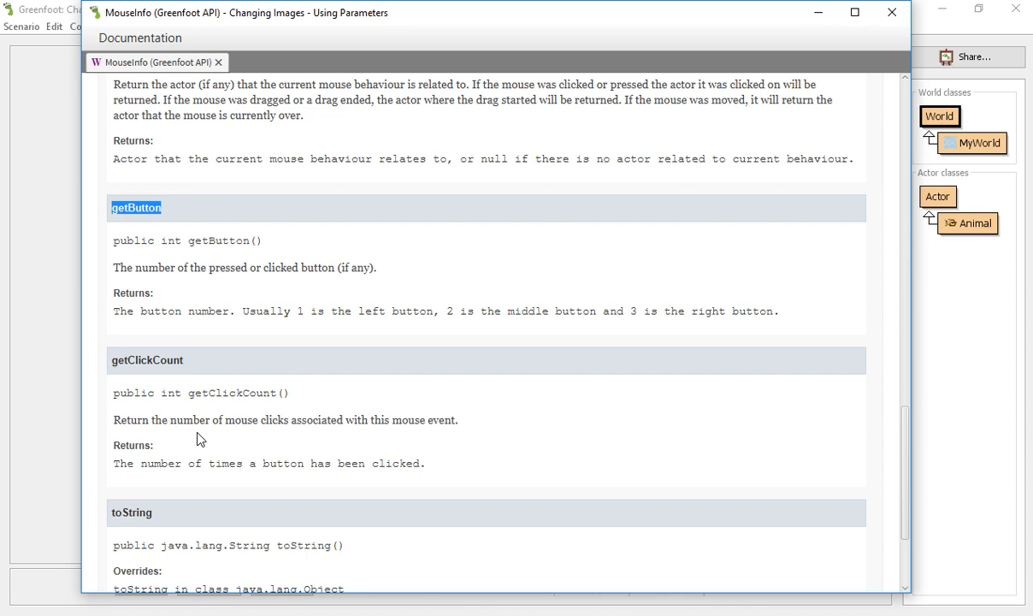
pyautogui.scroll(-3)
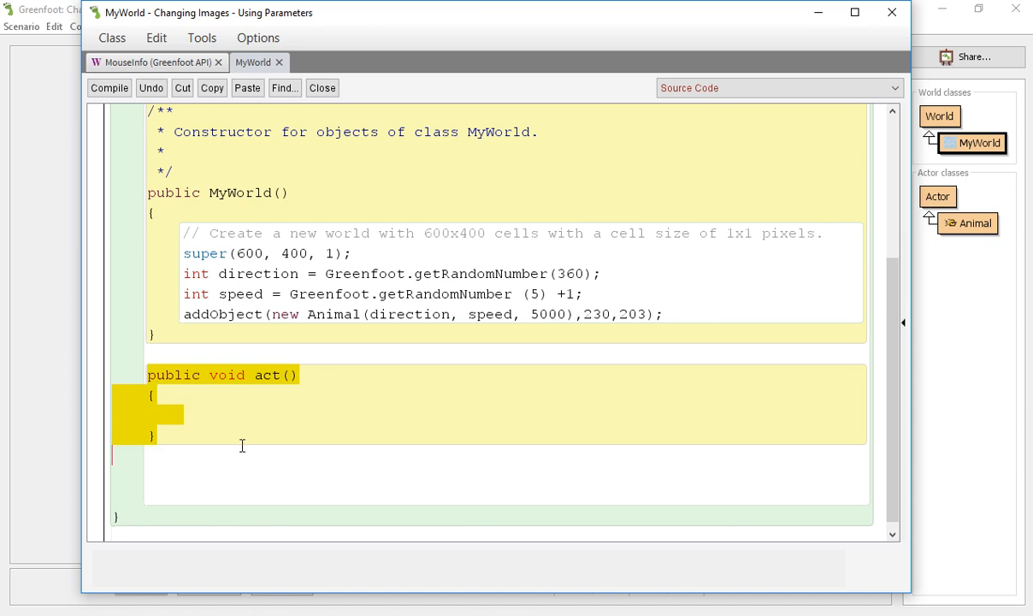
# Type an empty 'public void act()' method below the MyWorld constructor and compile.
pyautogui.click(109, 88)
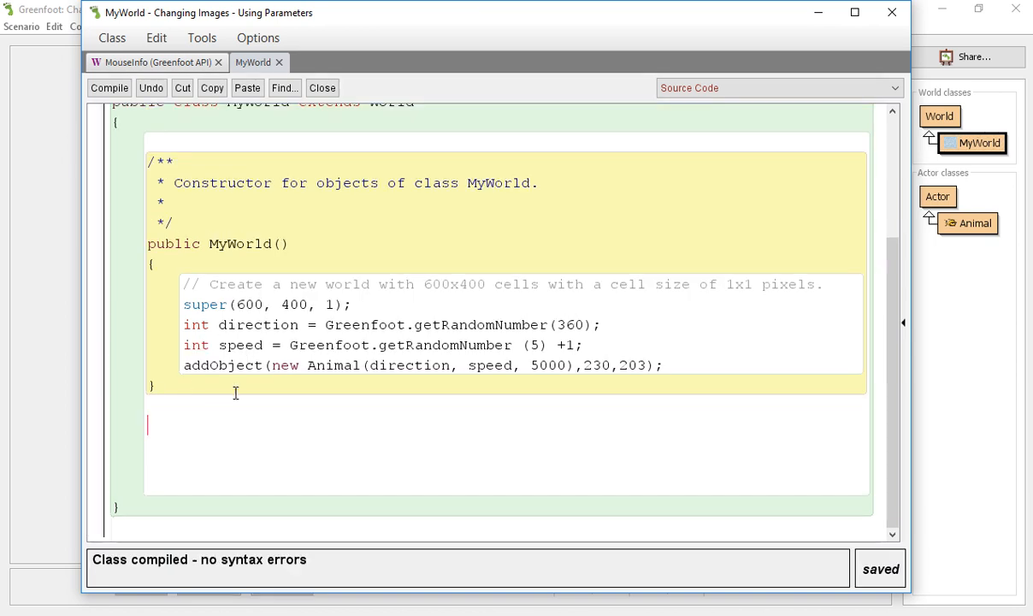
pyautogui.write('public')
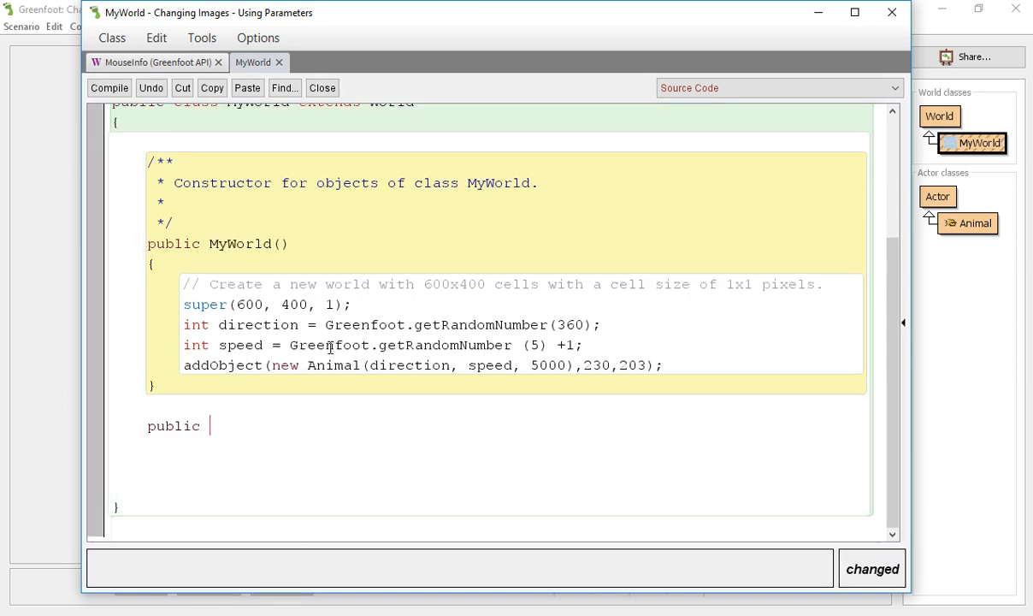
pyautogui.write('voi')
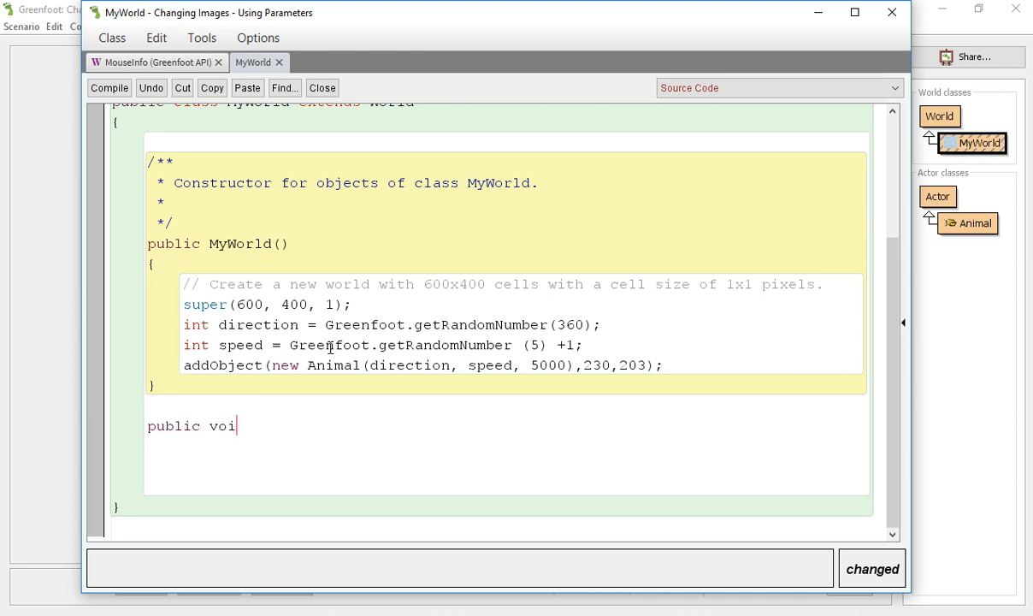
pyautogui.write('d act(')
pyautogui.write('}')
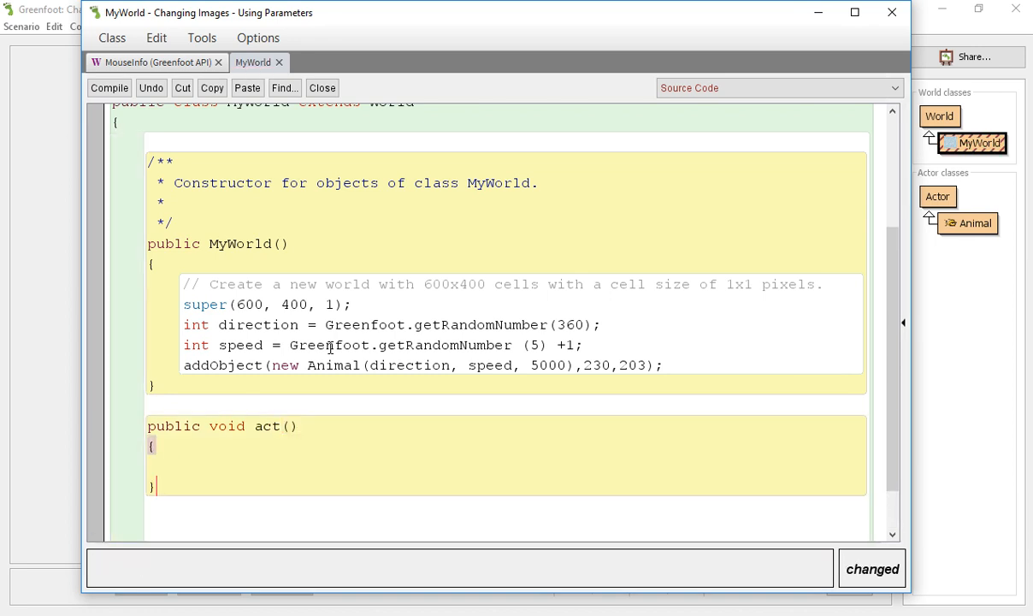
pyautogui.click(109, 87)
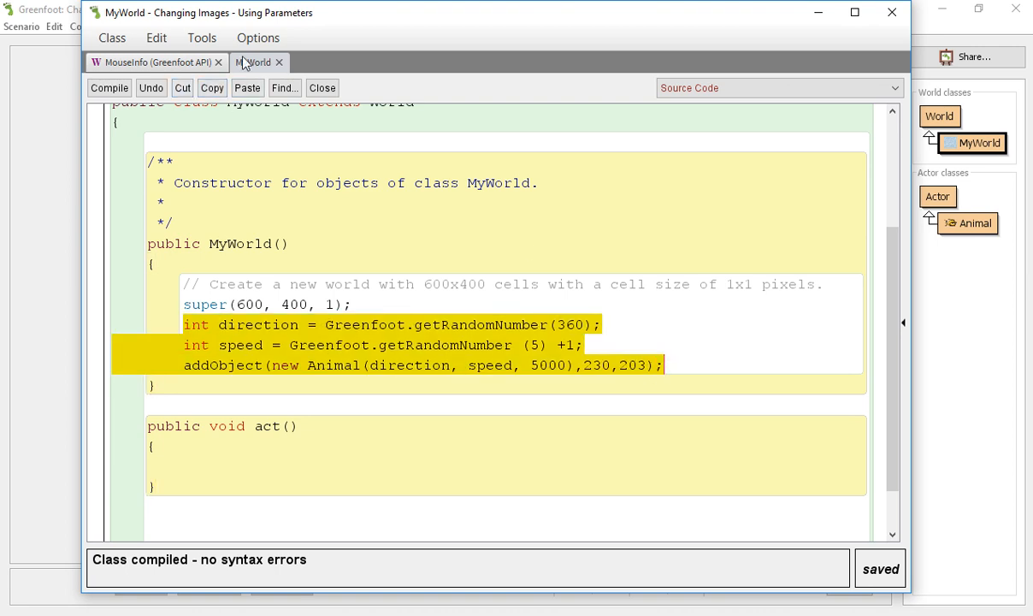
# Close the MouseInfo documentation and select the direction, speed and addObject constructor lines.
pyautogui.click(218, 62)
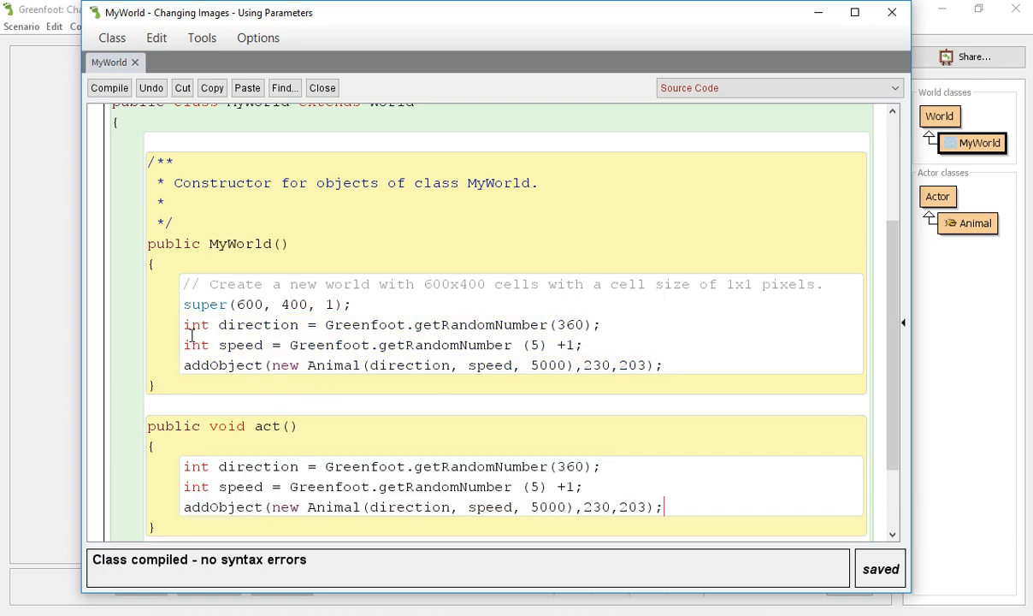
pyautogui.moveTo(183, 324); pyautogui.dragTo(663, 365)
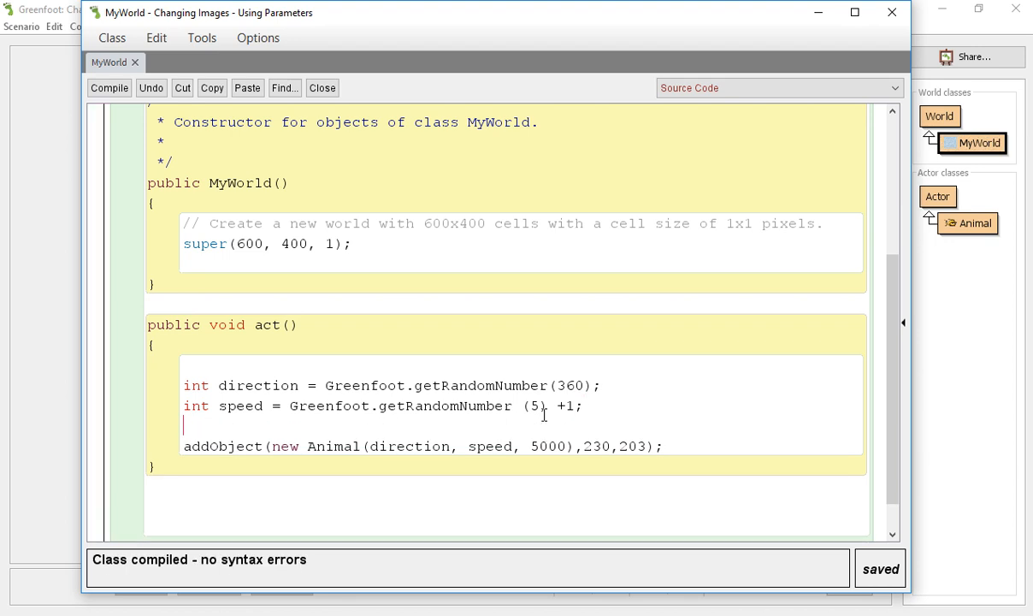
# Type 'if (Greenfoot.' above the addObject line in act.
pyautogui.write('if (')
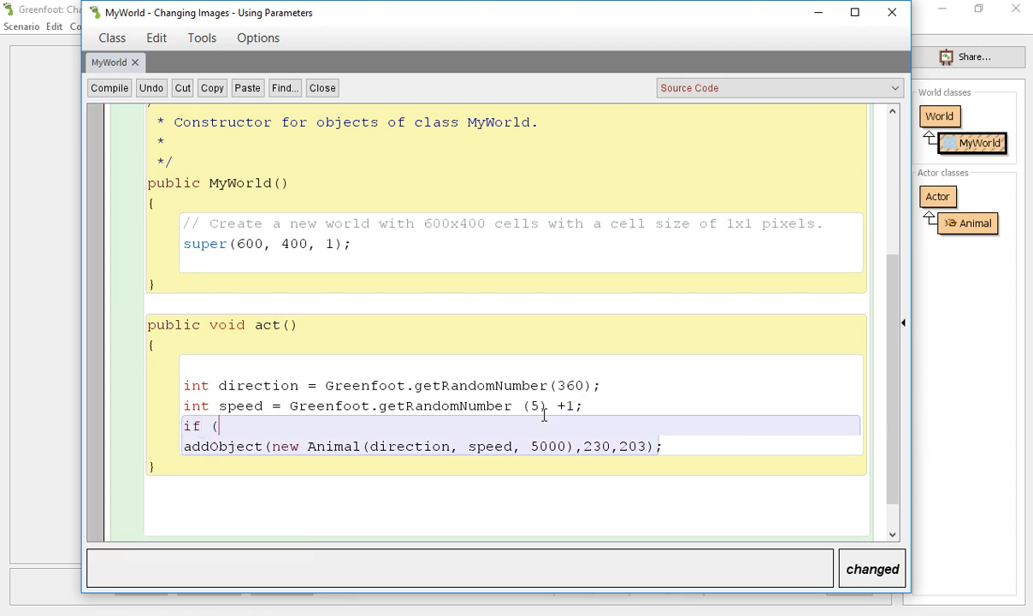
pyautogui.write('Greenfoo')
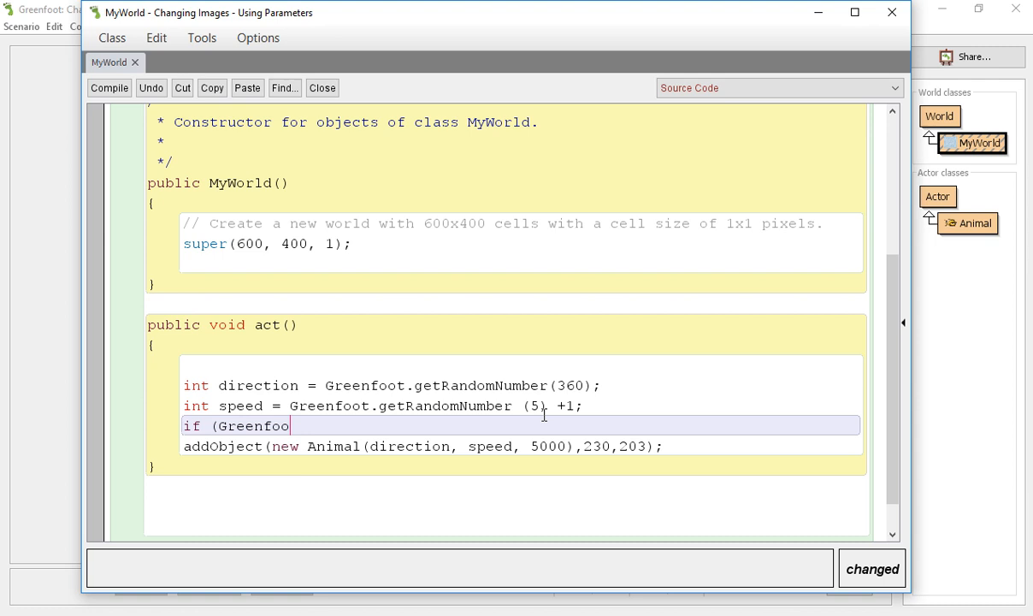
pyautogui.write('.')
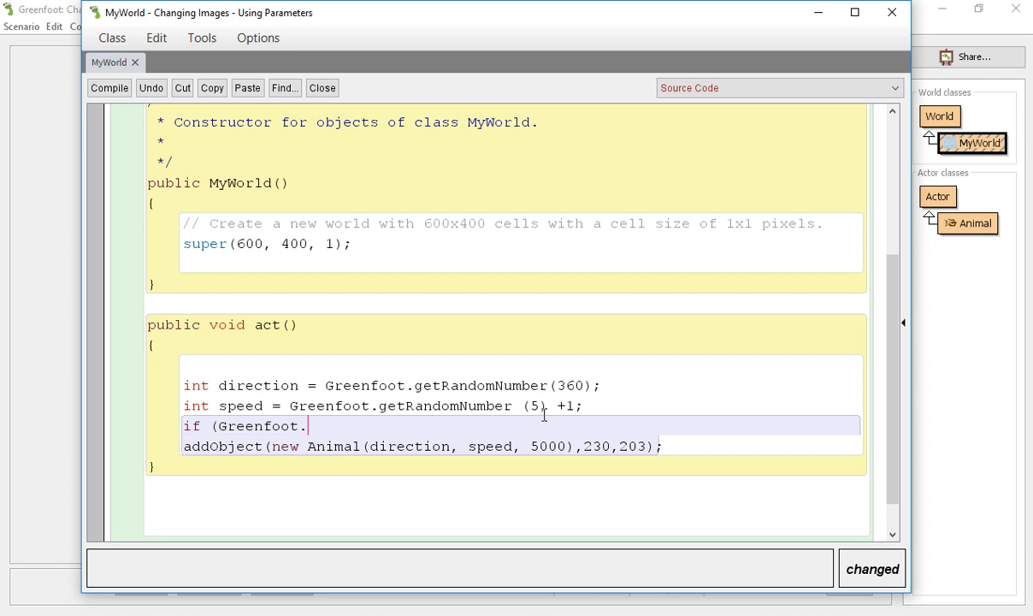
pyautogui.moveTo(784, 106)
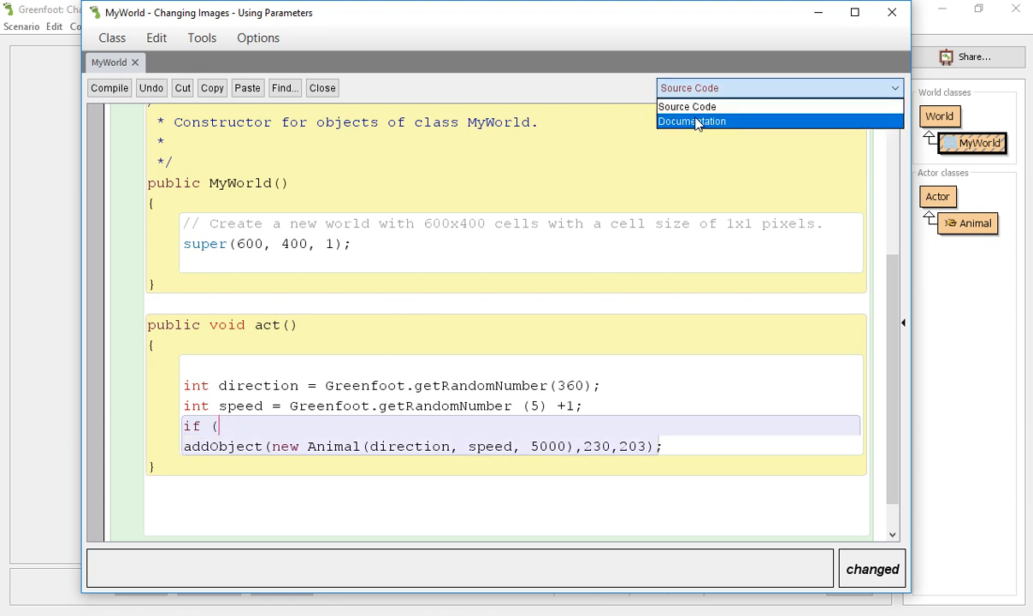
# Switch the editor to Documentation view and dismiss the Javadoc error message.
pyautogui.click(692, 121)
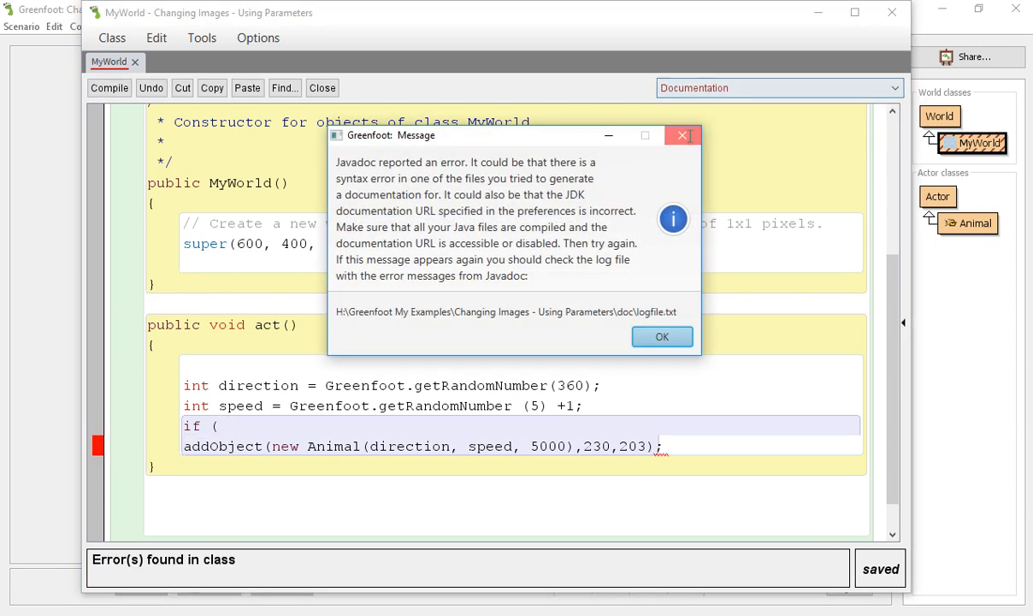
pyautogui.click(661, 336)
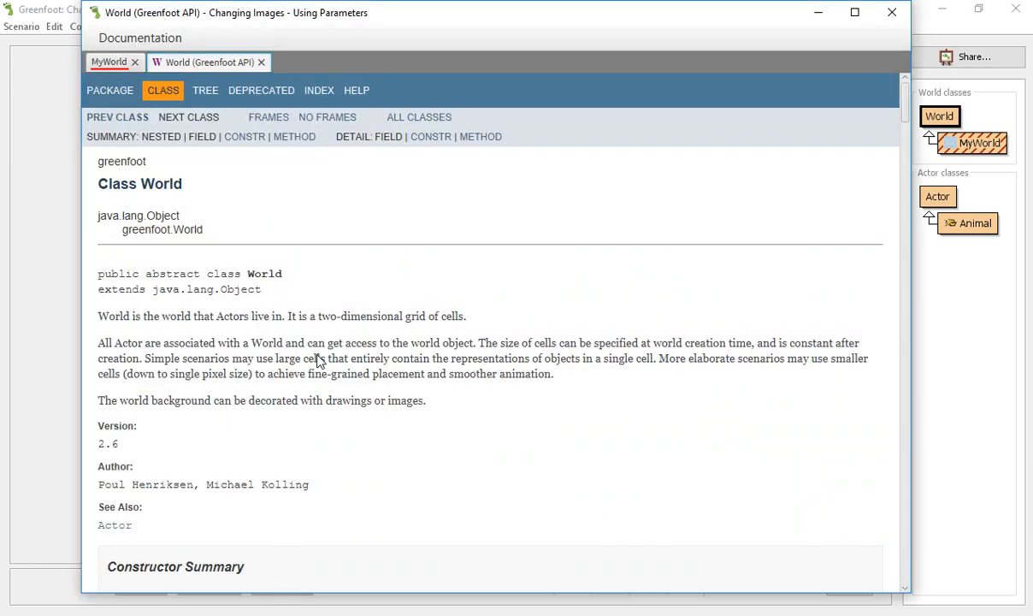
# Read the mouseClicked details on the Greenfoot class API page, then return to MyWorld's source.
pyautogui.click(205, 90)
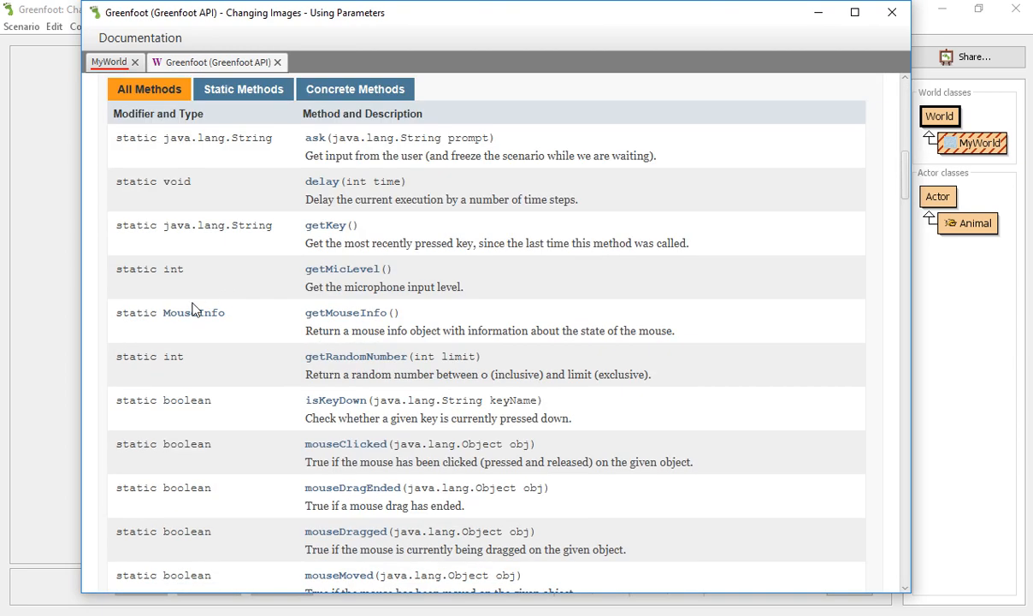
pyautogui.scroll(-3)
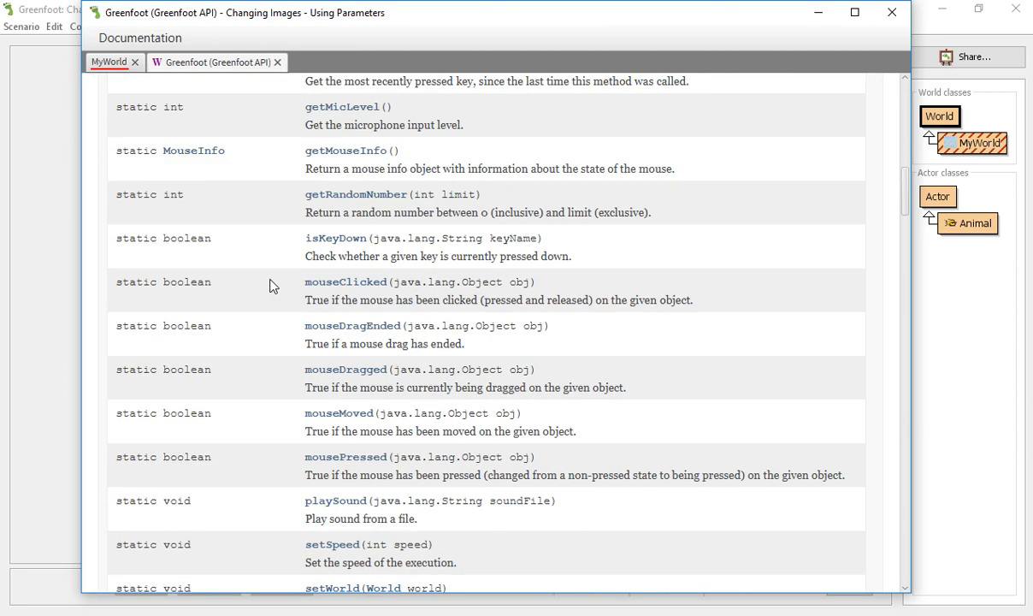
pyautogui.scroll(-3)
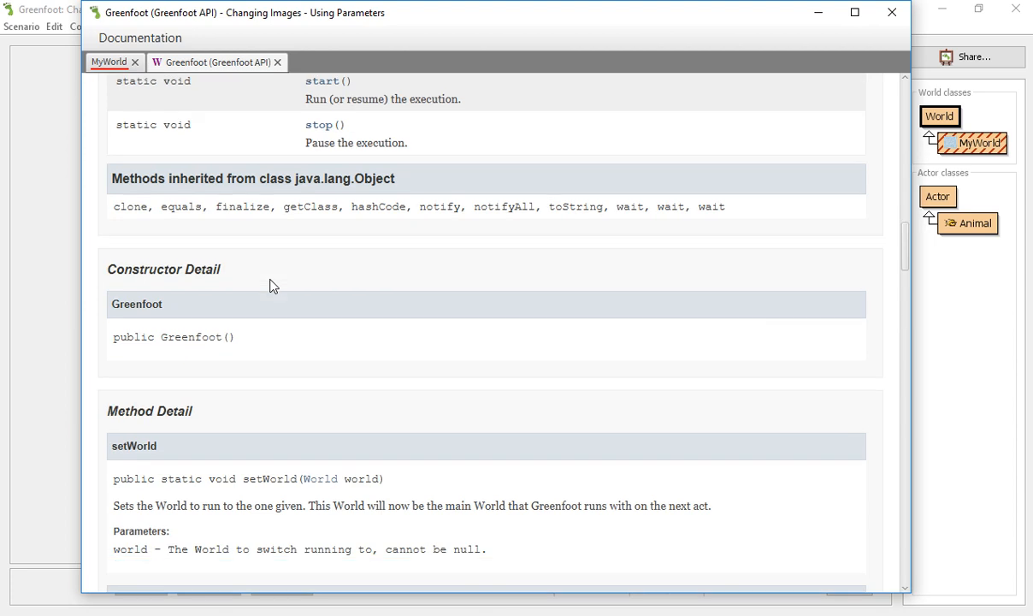
pyautogui.scroll(-3)
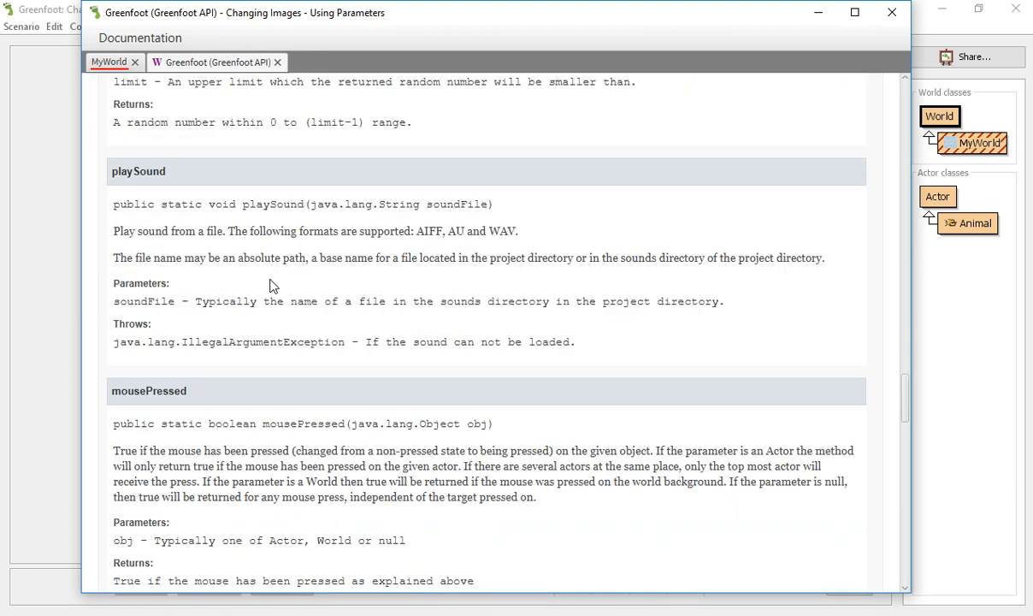
pyautogui.scroll(-3)
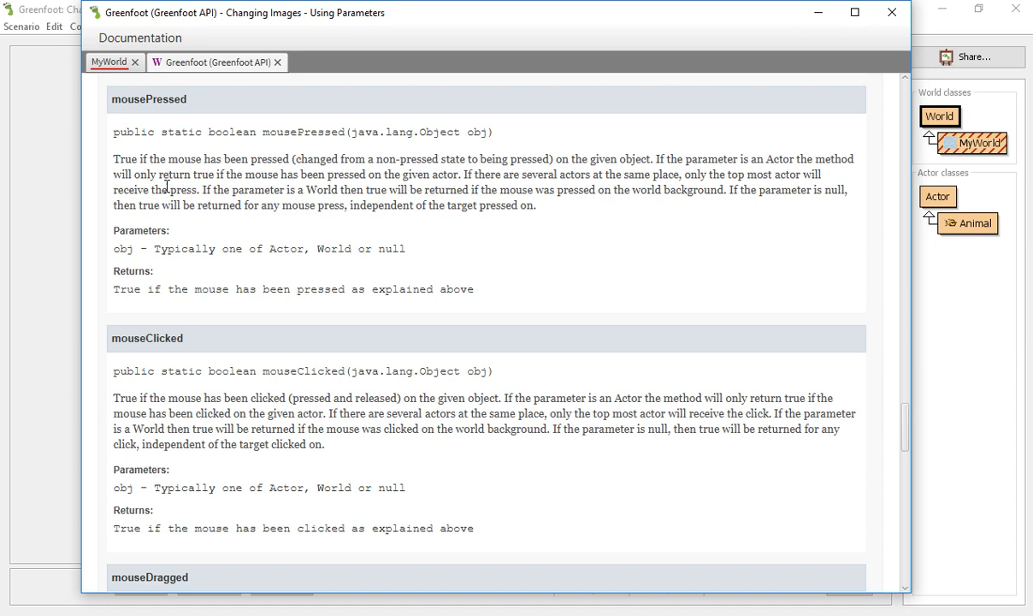
pyautogui.moveTo(193, 158)
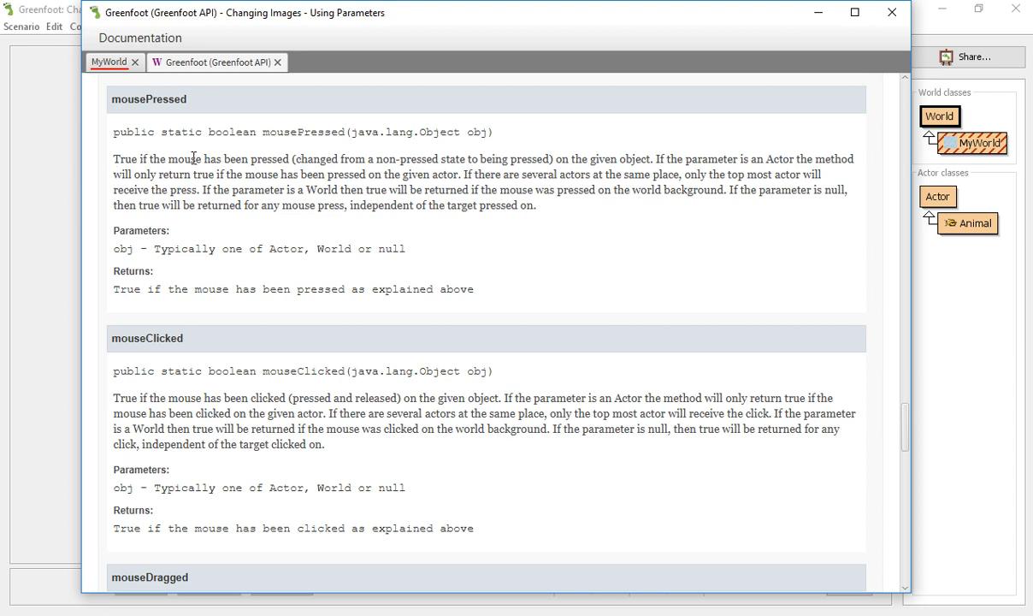
pyautogui.moveTo(152, 337)
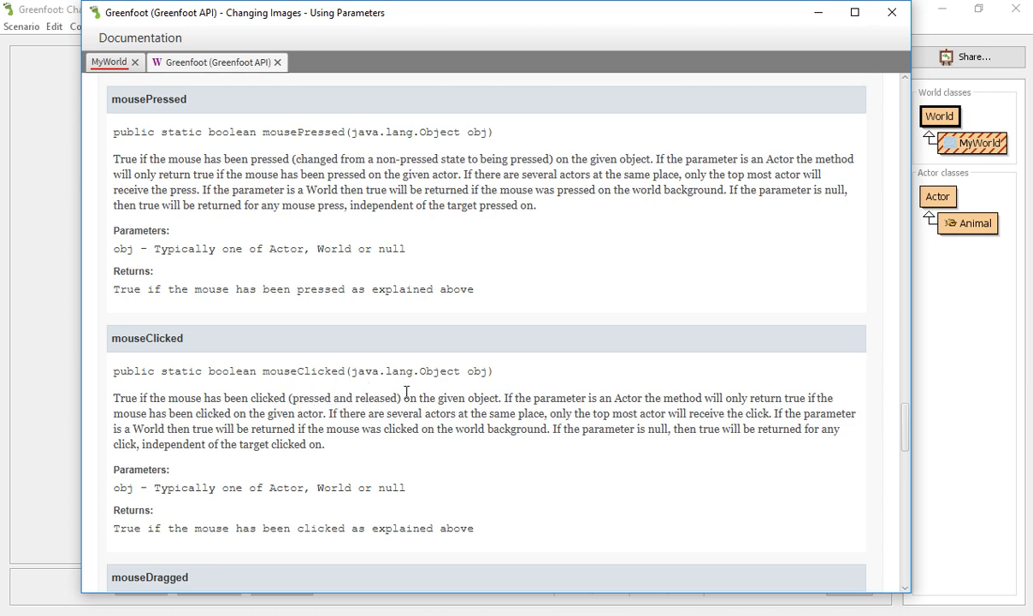
pyautogui.moveTo(132, 257)
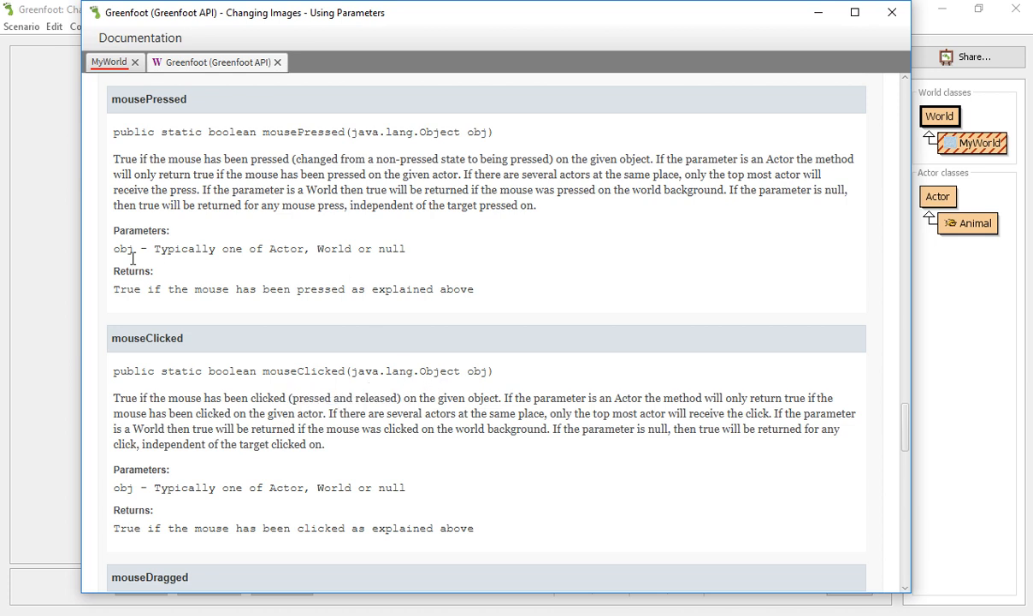
pyautogui.moveTo(73, 238)
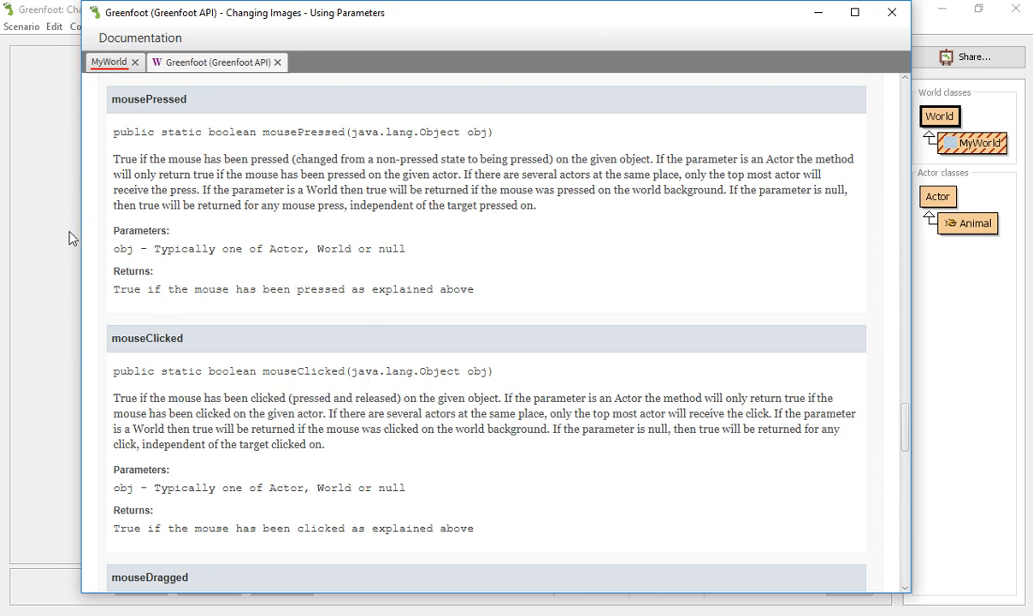
pyautogui.moveTo(73, 259)
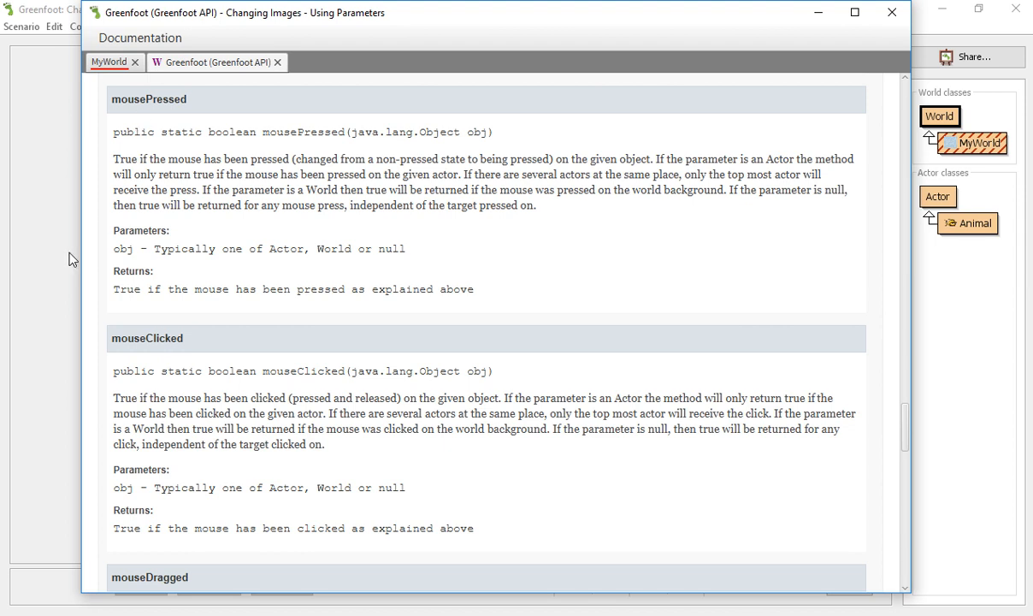
pyautogui.moveTo(380, 171)
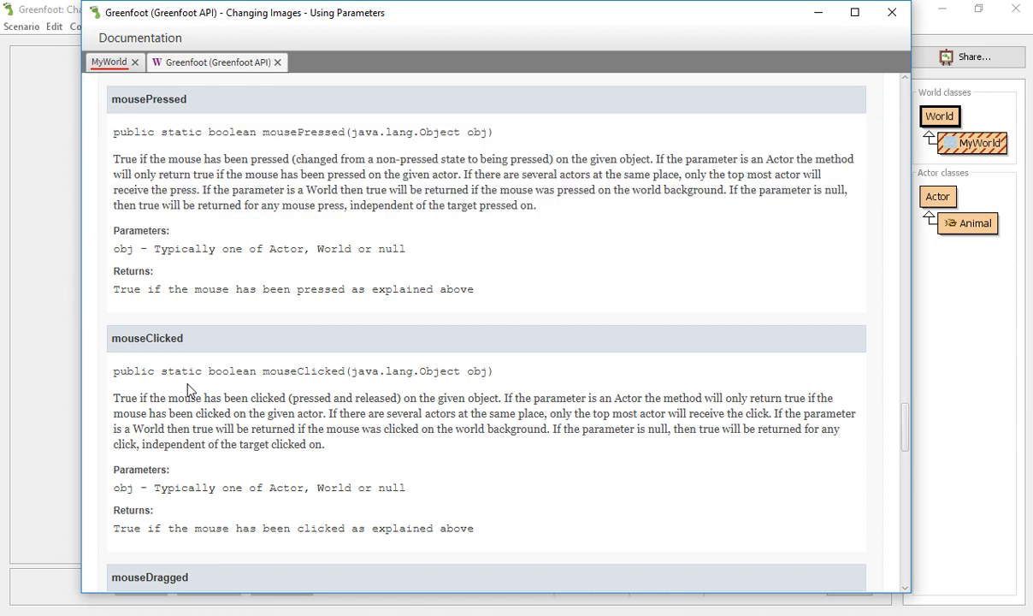
pyautogui.doubleClick(184, 398)
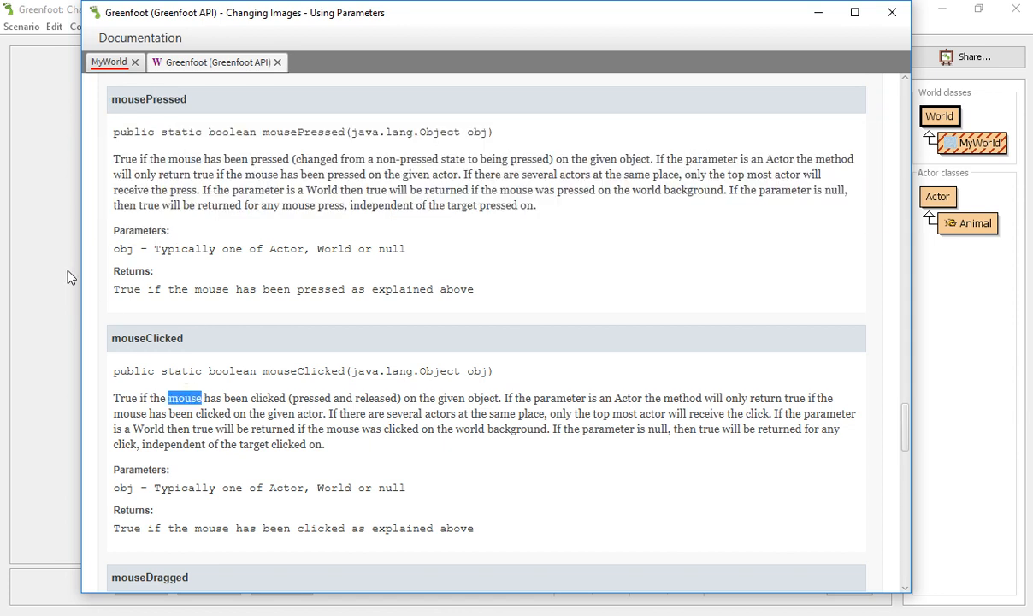
pyautogui.click(892, 12)
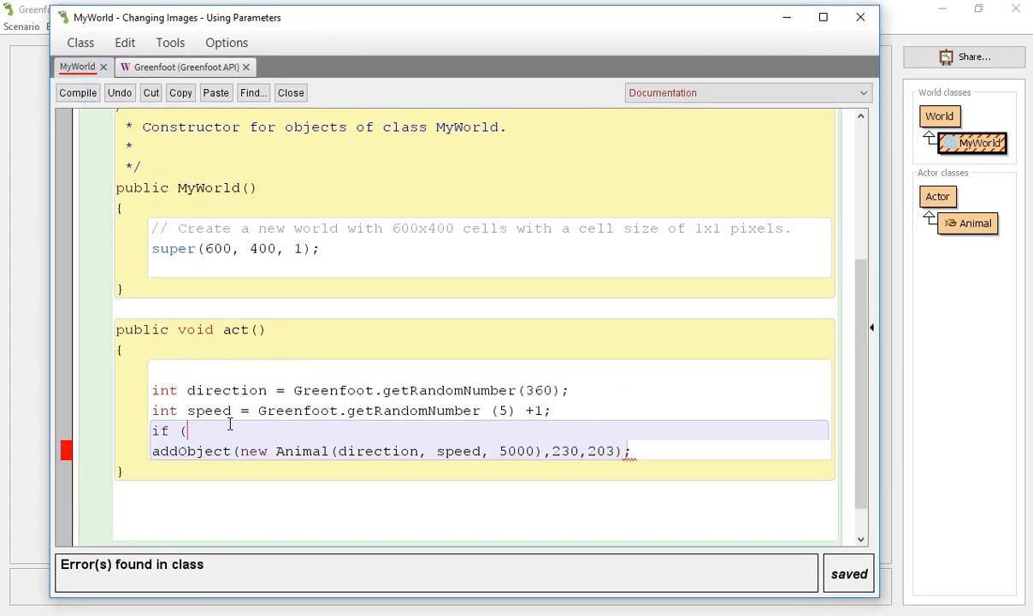
# Complete 'if (Greenfoot.mouseClicked(null))' with an opening brace around addObject, then compile.
pyautogui.write('Greenfoot.')
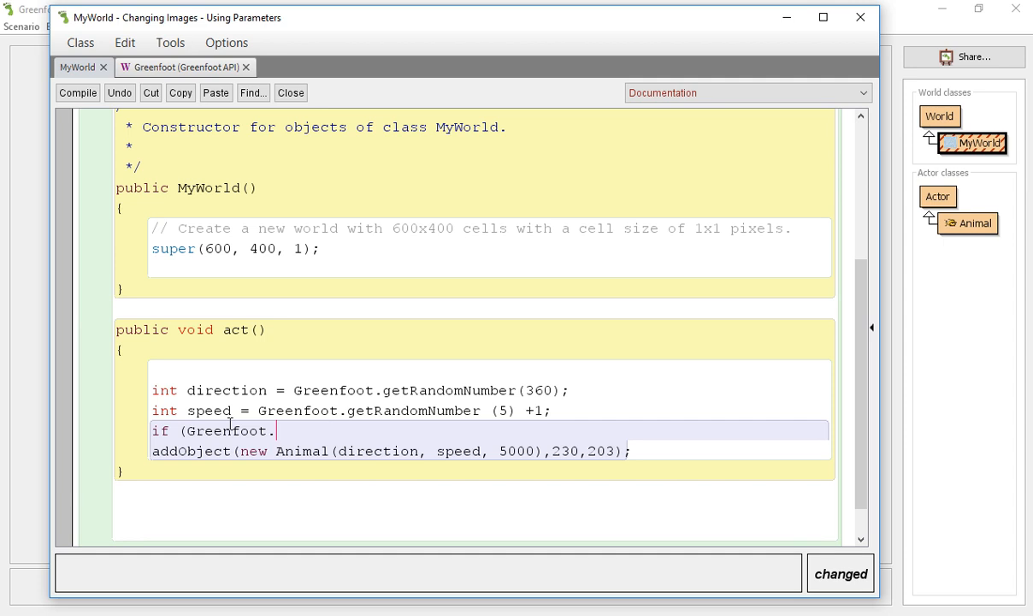
pyautogui.write('m')
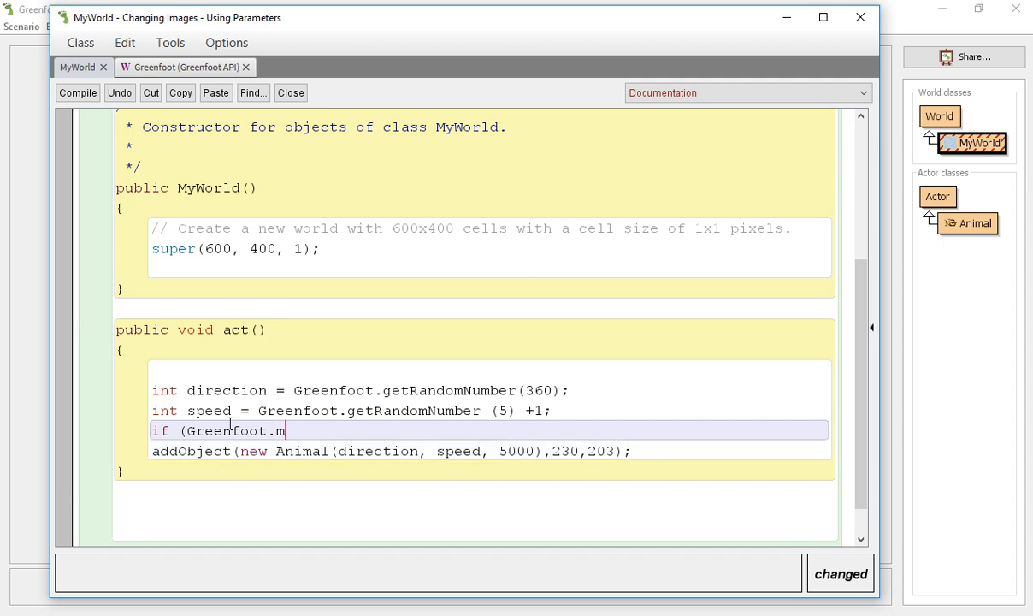
pyautogui.write('ouseClicke')
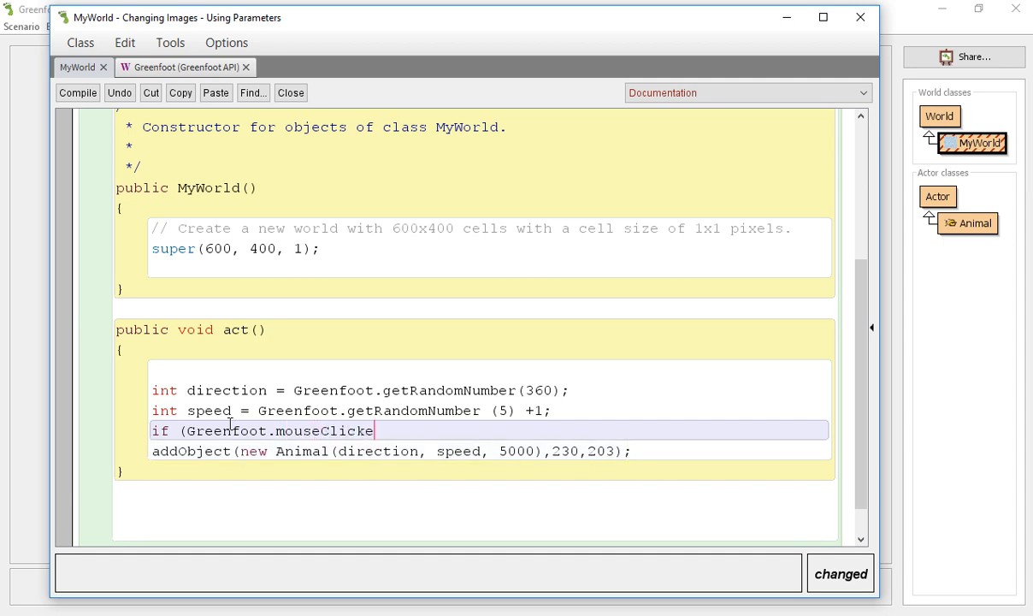
pyautogui.write('(')
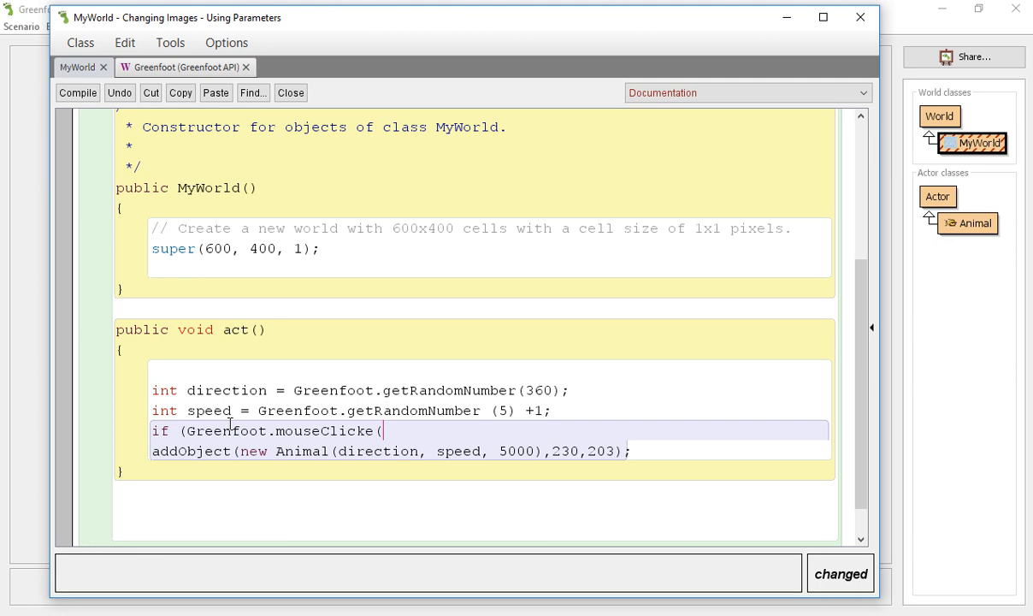
pyautogui.press('BackSpace')
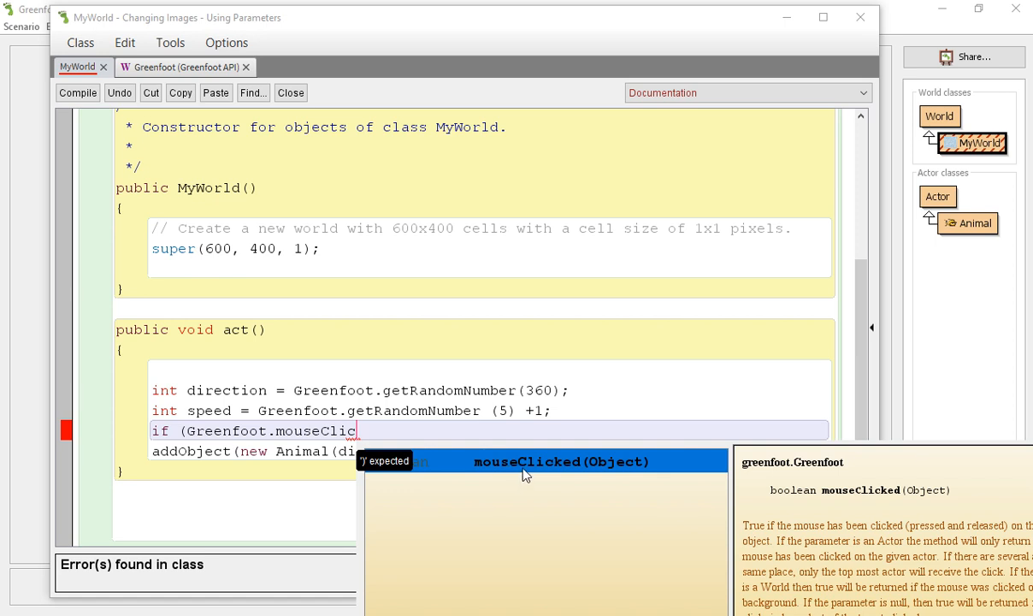
pyautogui.moveTo(567, 471)
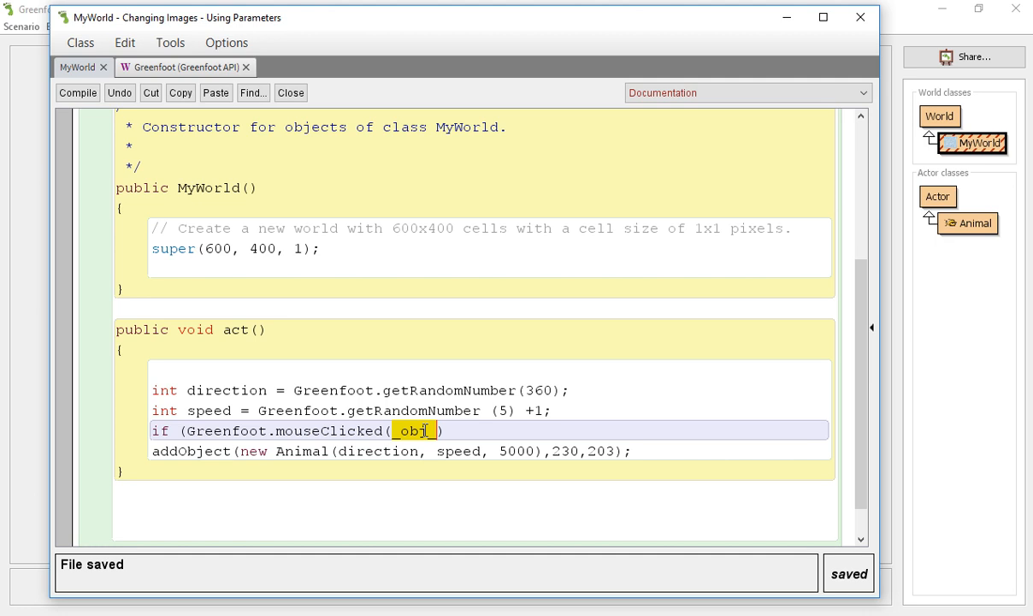
pyautogui.write('null')
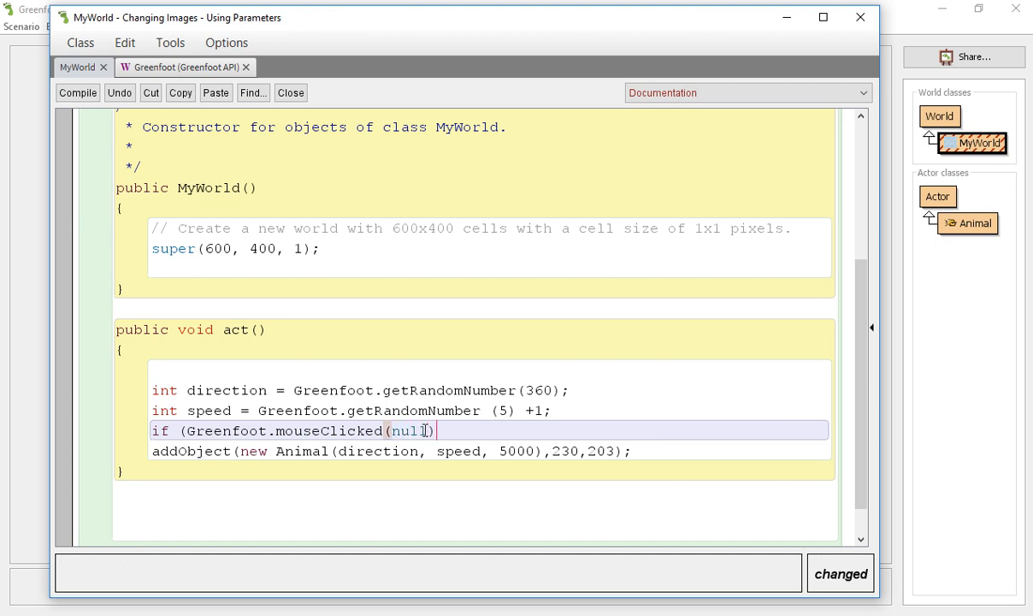
pyautogui.write(')')
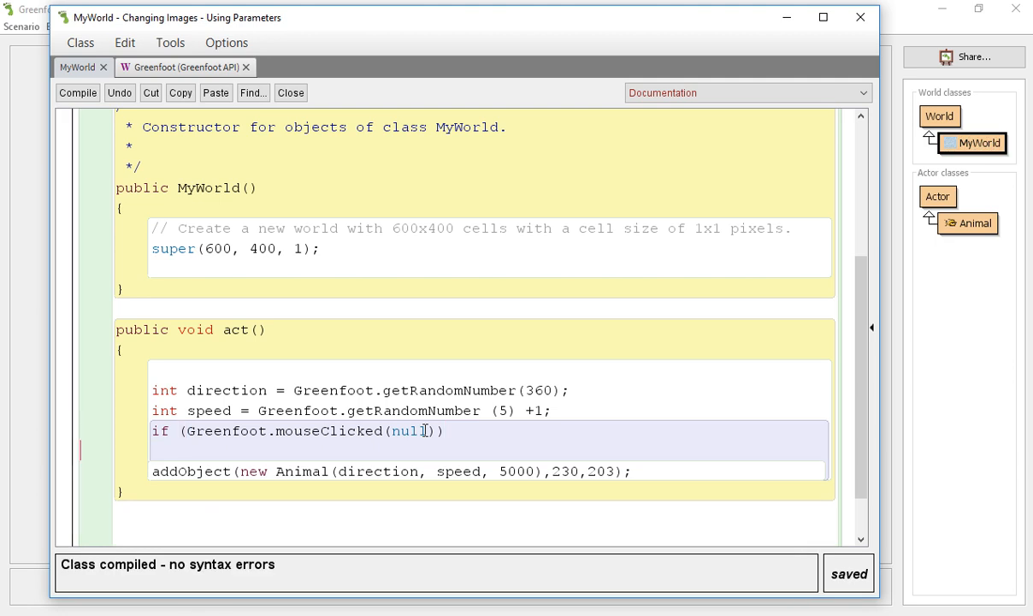
pyautogui.write('{')
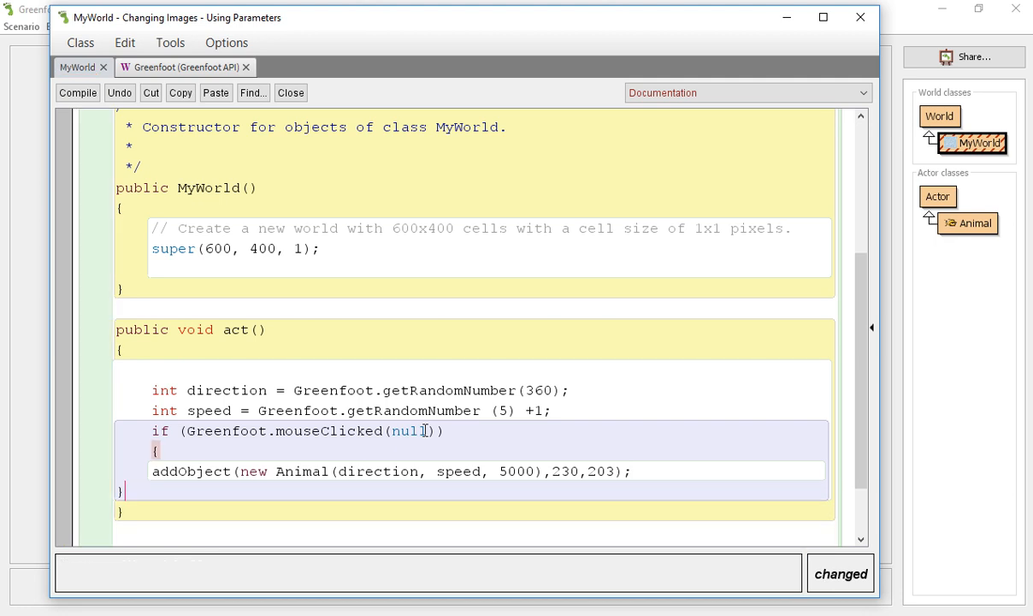
pyautogui.click(77, 92)
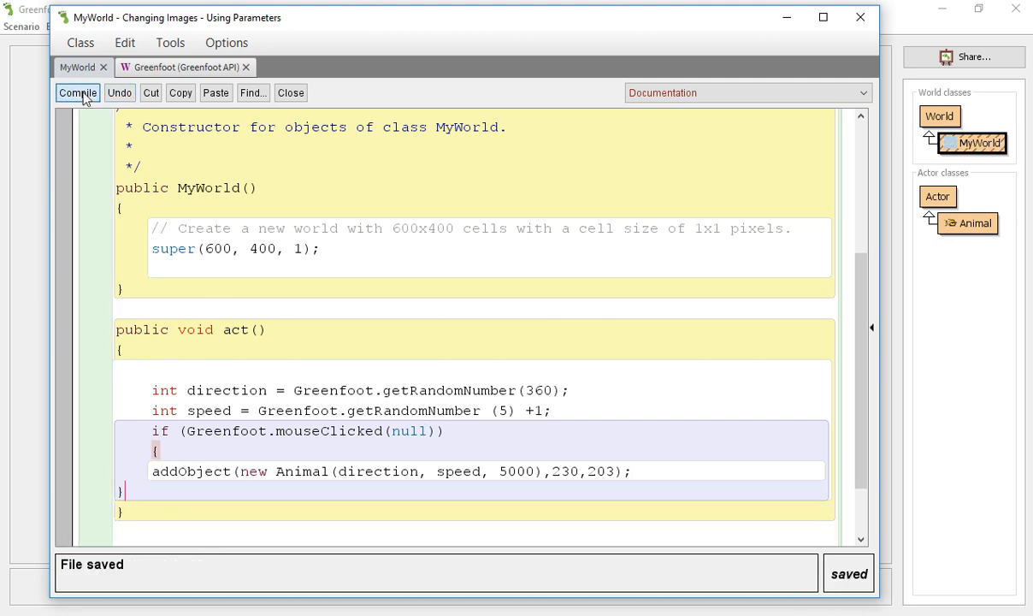
# Compile MyWorld with no syntax errors and close its code editor.
pyautogui.click(77, 92)
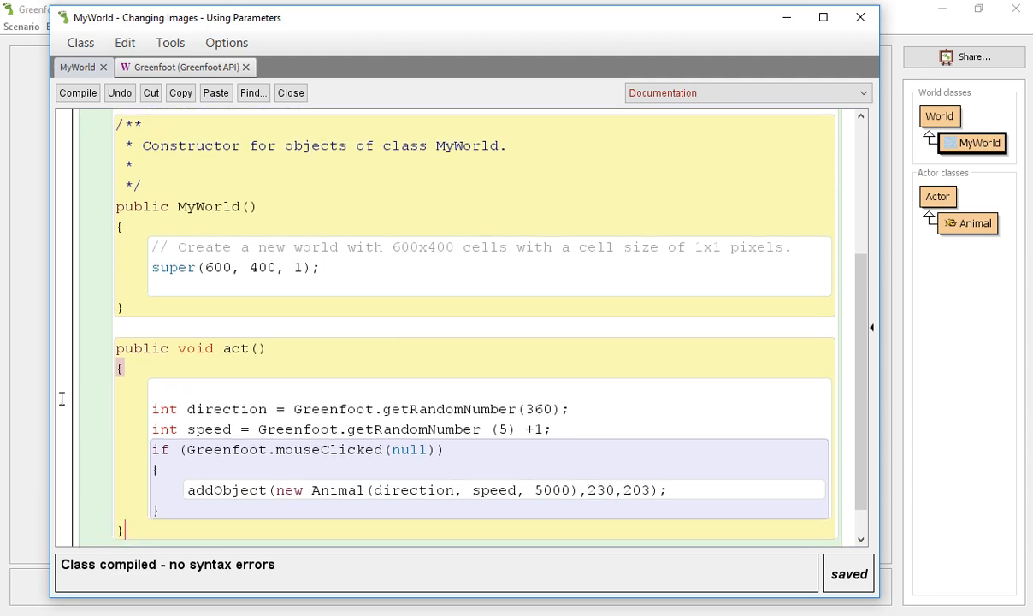
pyautogui.click(291, 92)
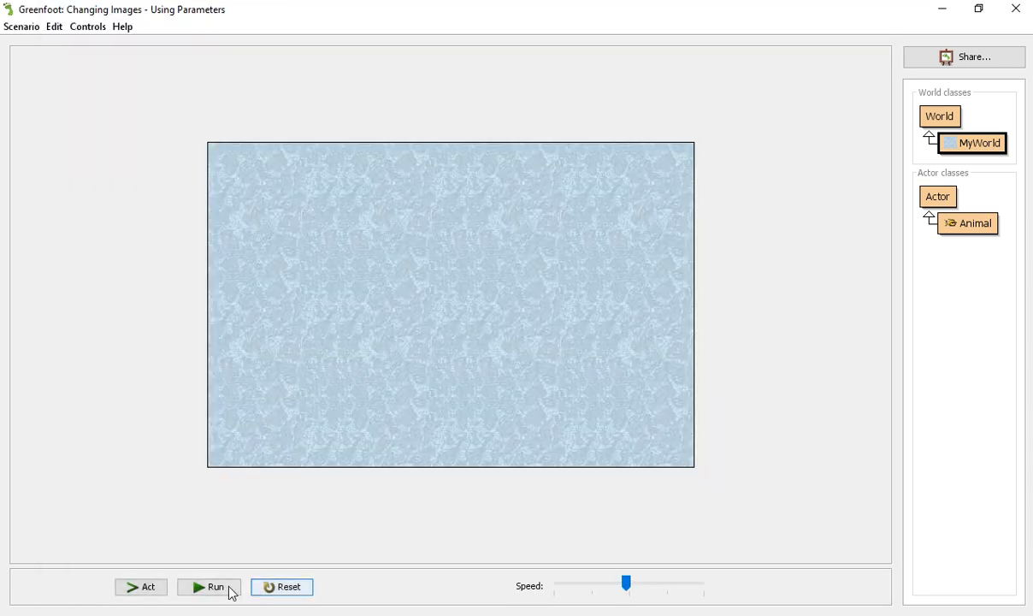
pyautogui.click(208, 587)
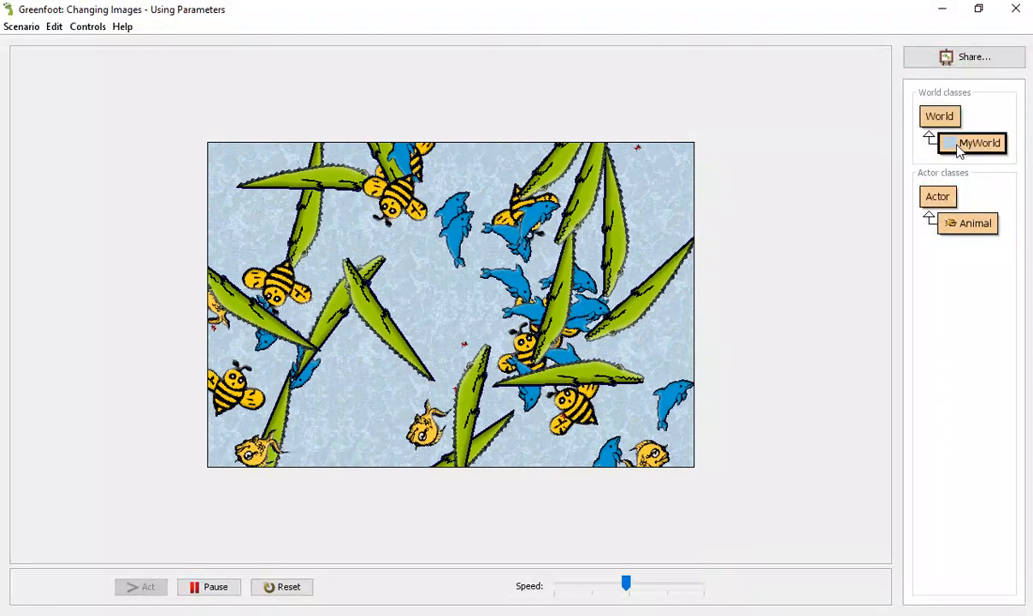
pyautogui.click(288, 586)
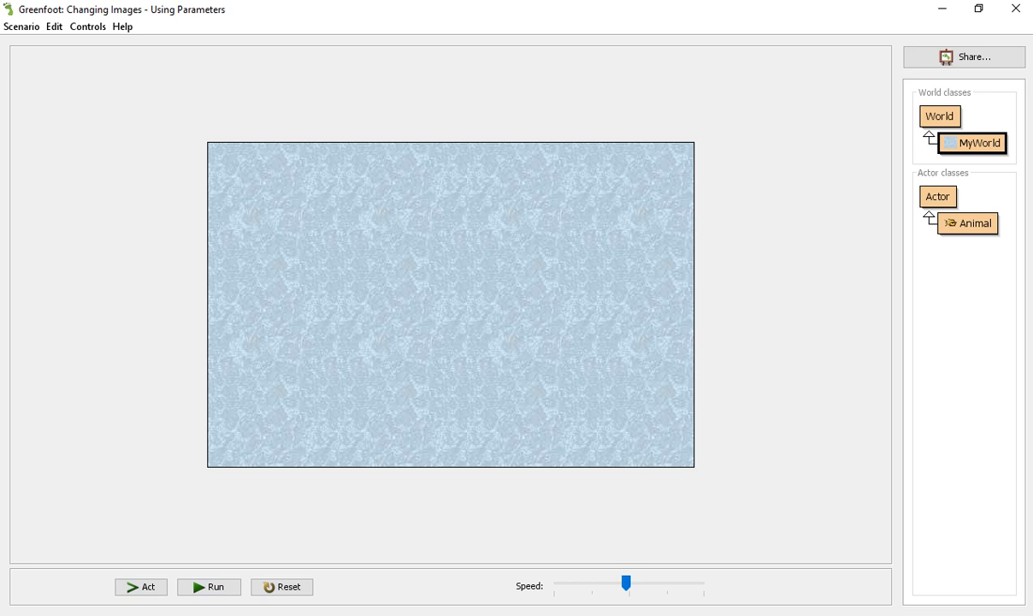
pyautogui.doubleClick(973, 142)
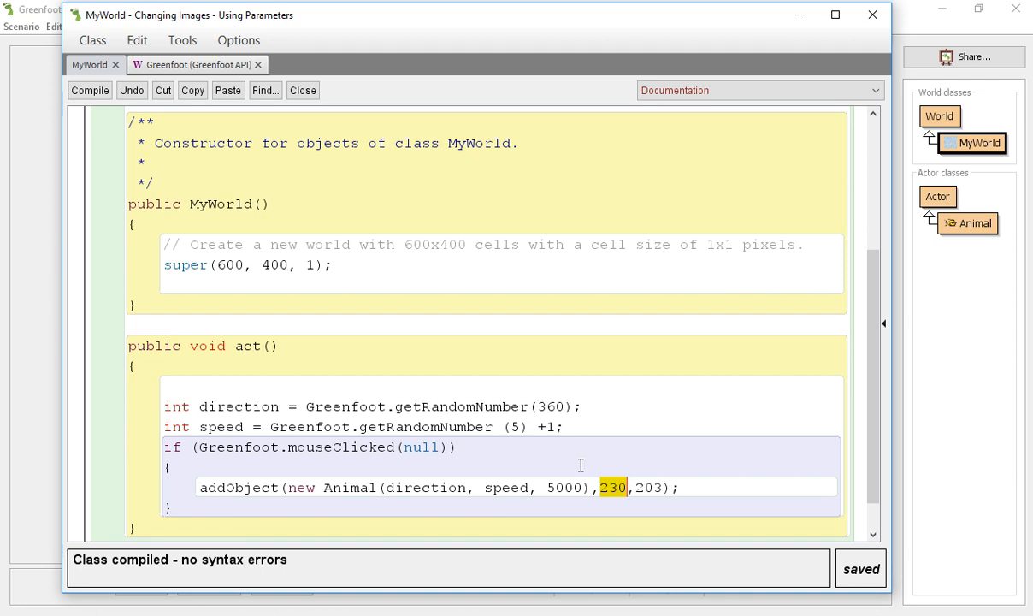
pyautogui.moveTo(377, 447)
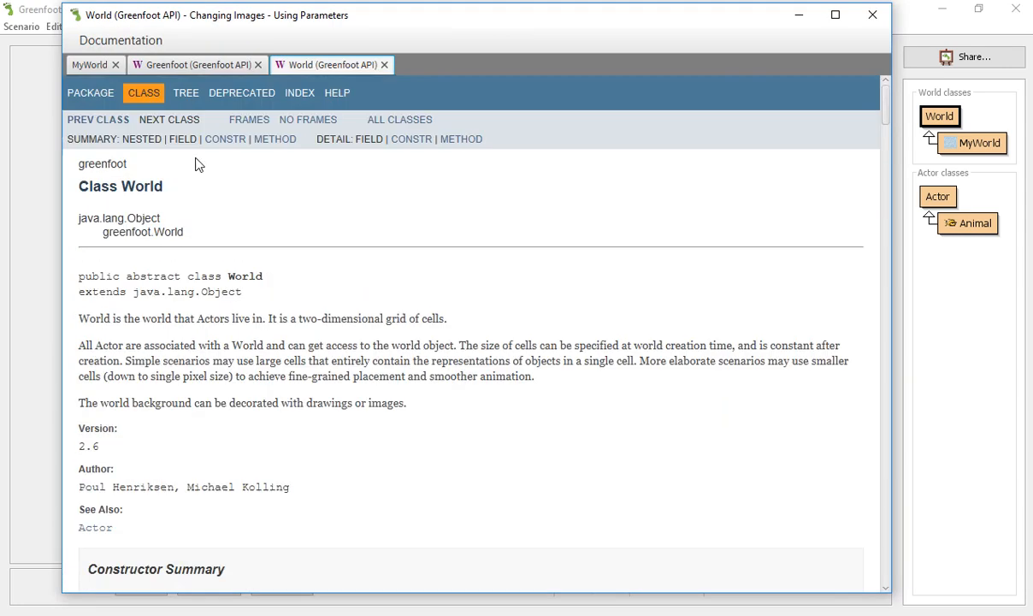
# Browse the API tree from the Greenfoot class to MouseInfo and scroll to getX/getY.
pyautogui.click(186, 92)
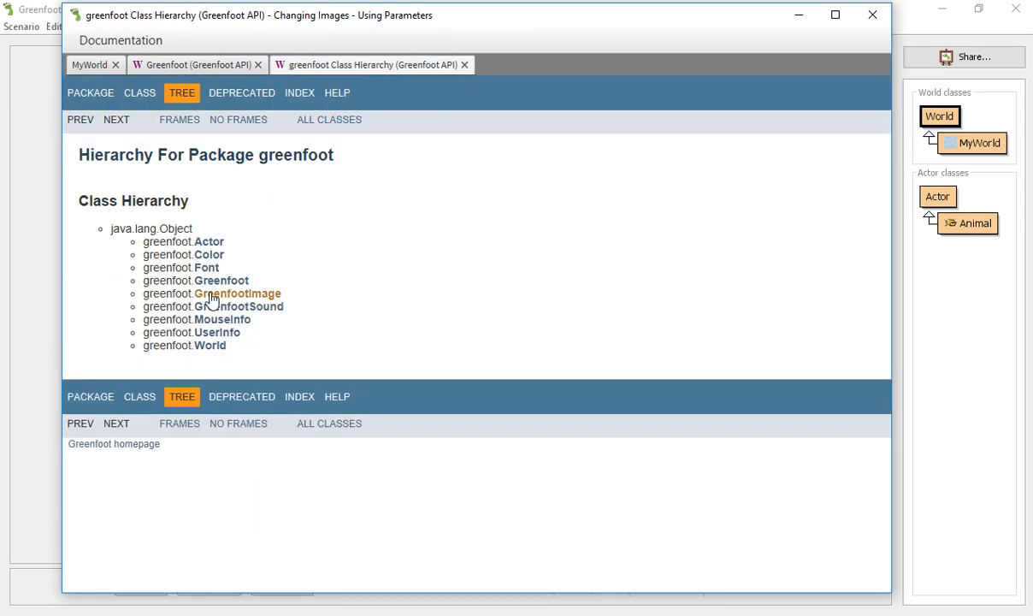
pyautogui.click(221, 279)
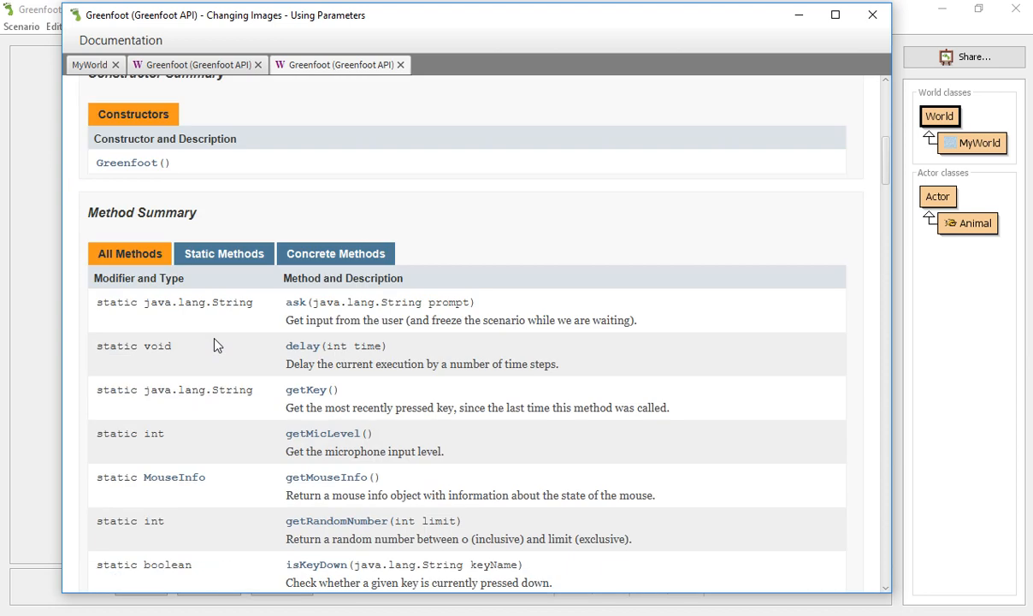
pyautogui.scroll(-3)
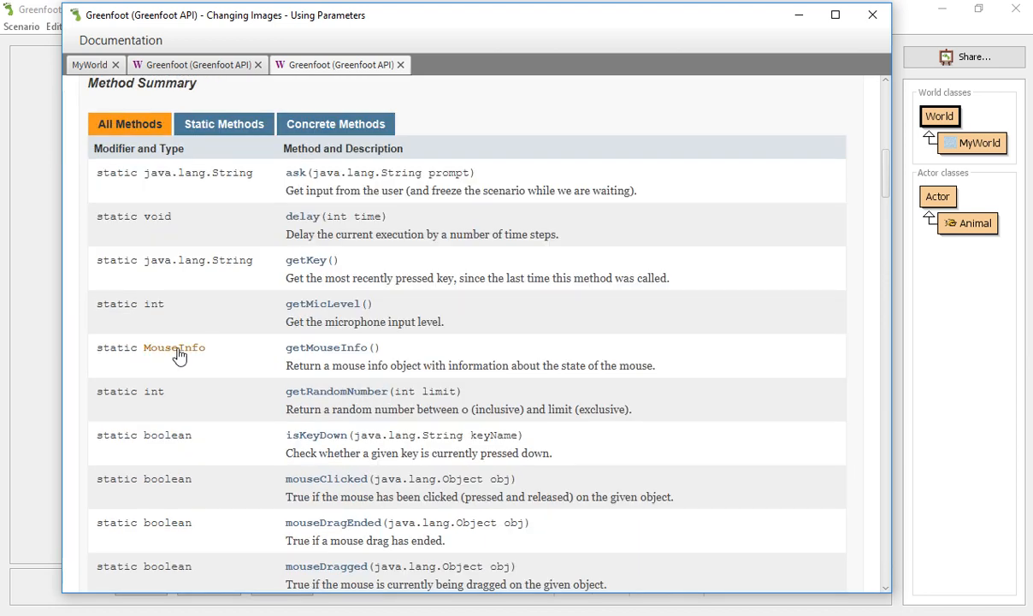
pyautogui.click(175, 347)
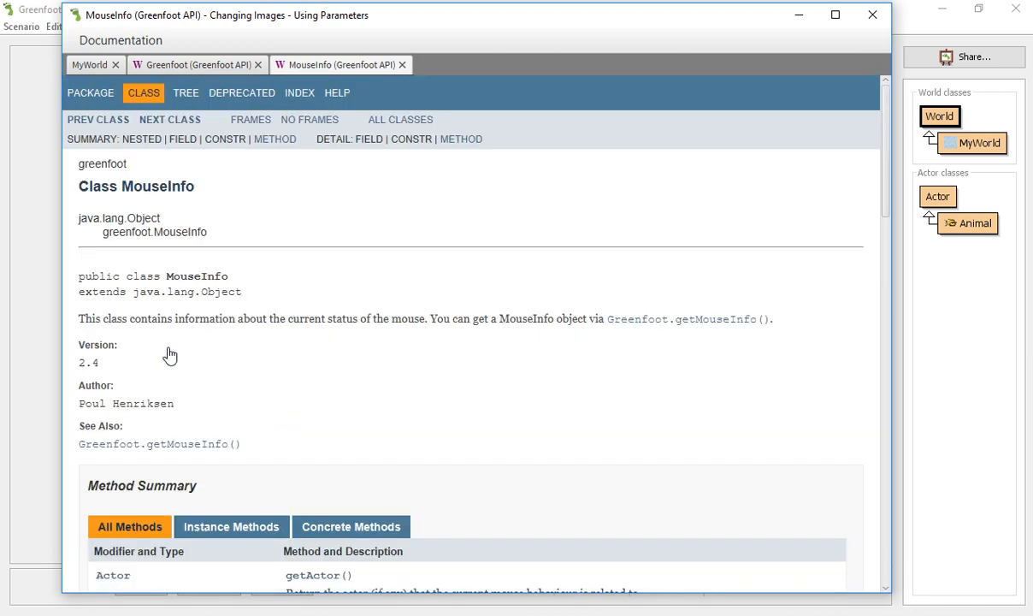
pyautogui.scroll(-3)
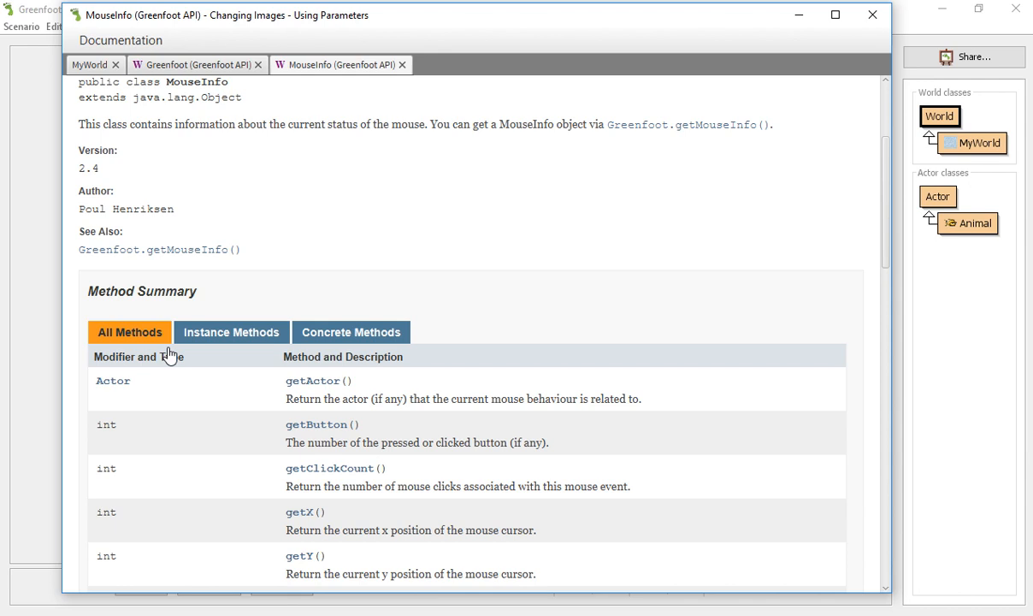
pyautogui.scroll(-3)
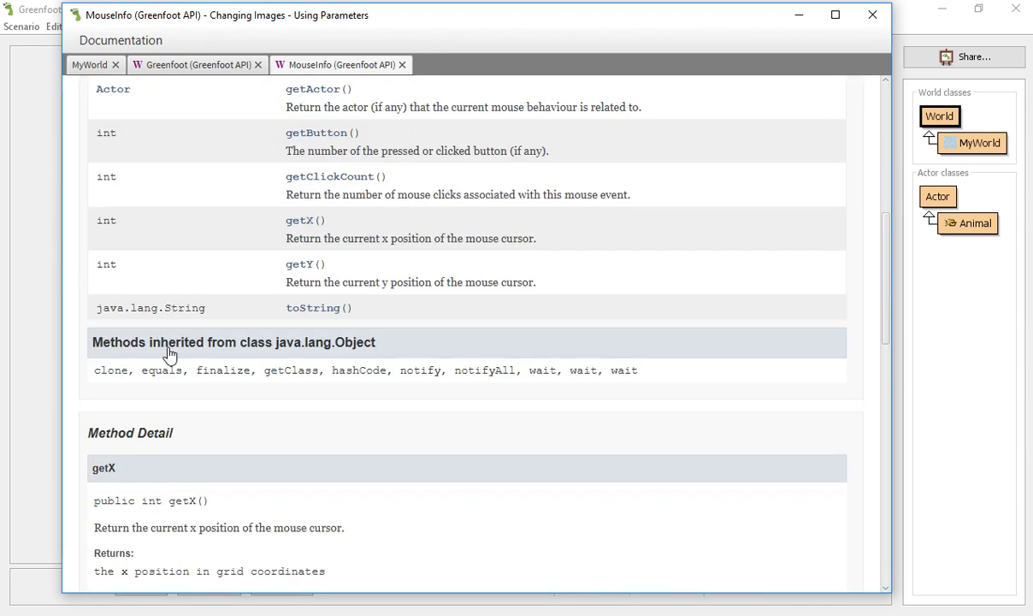
pyautogui.scroll(-3)
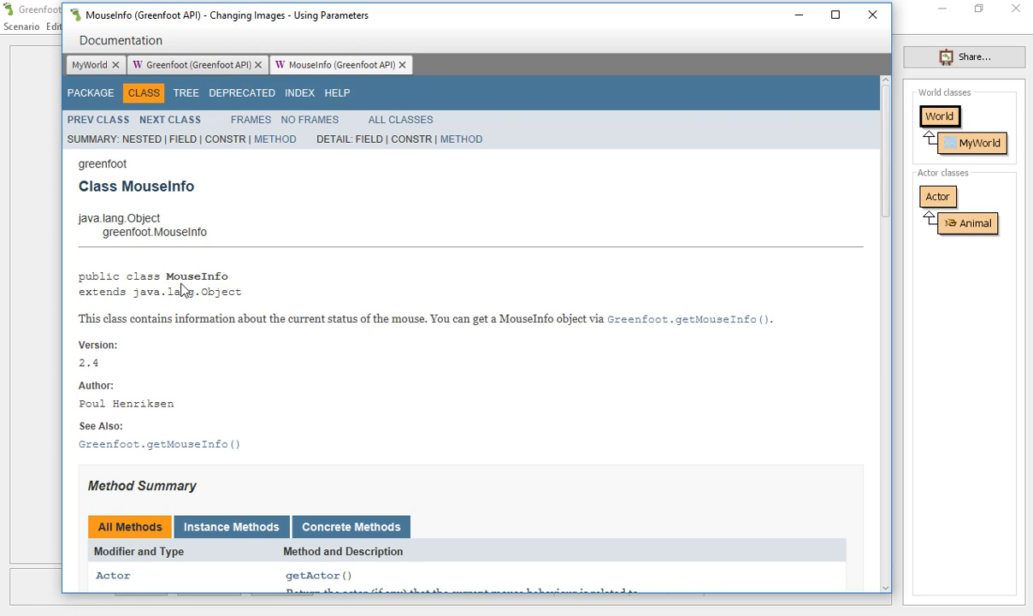
pyautogui.moveTo(40, 325)
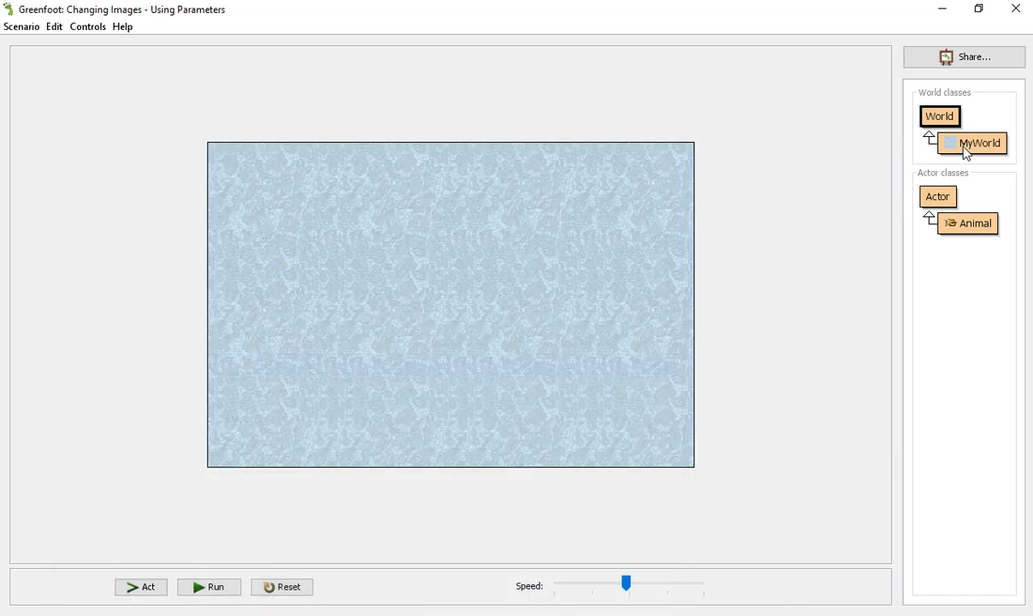
# Reopen MyWorld's source and type 'MouseInfo info = Greenfoot.' inside the click check.
pyautogui.doubleClick(979, 143)
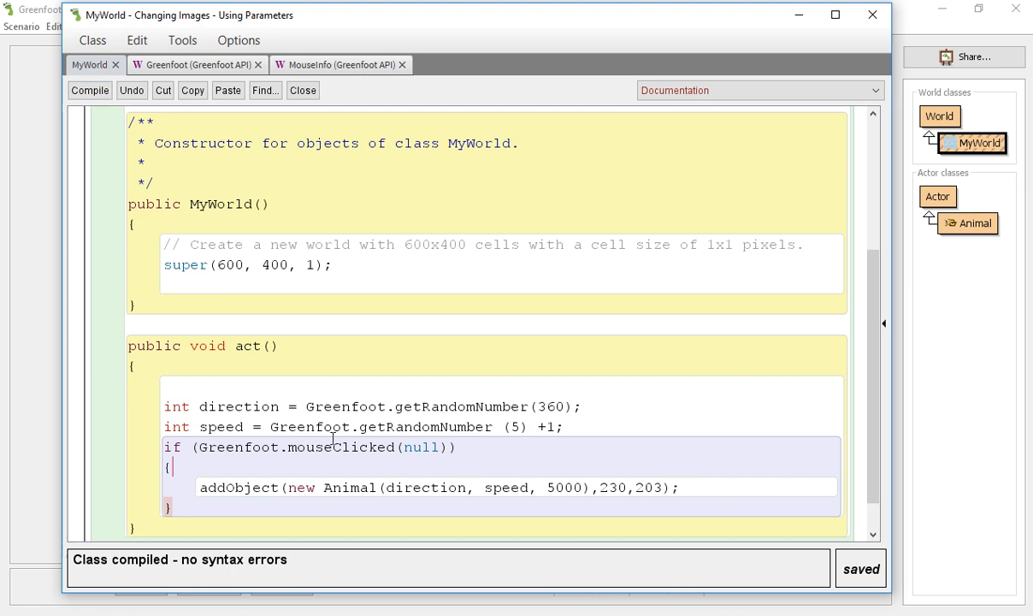
pyautogui.write('Mouse')
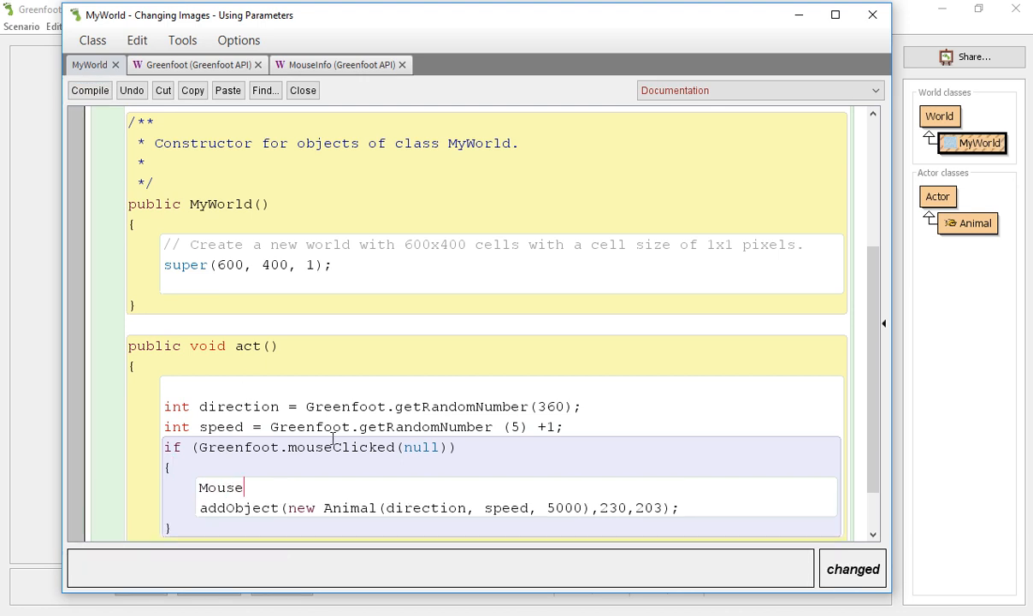
pyautogui.write('Info')
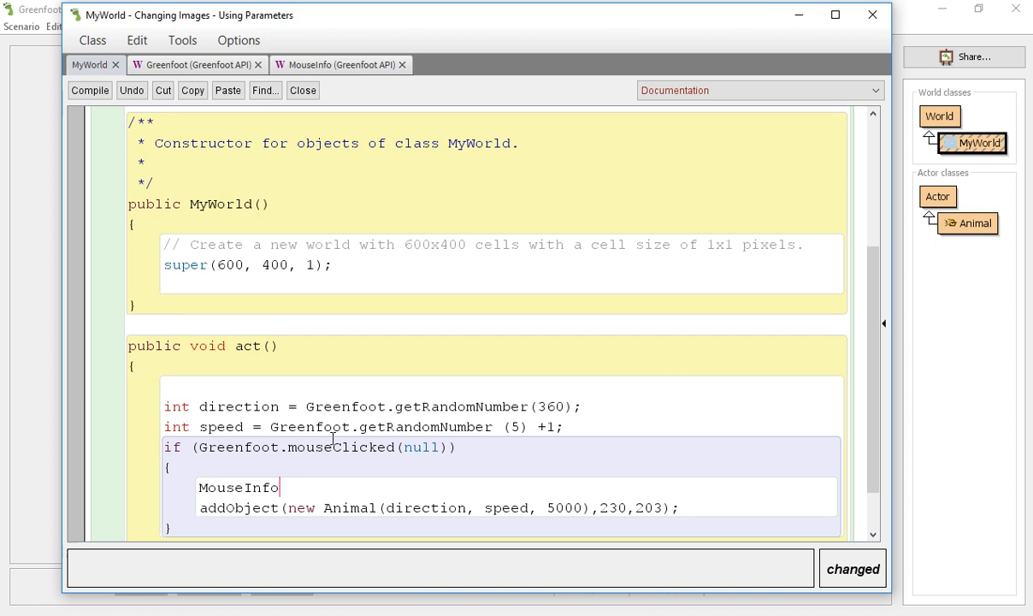
pyautogui.write('info')
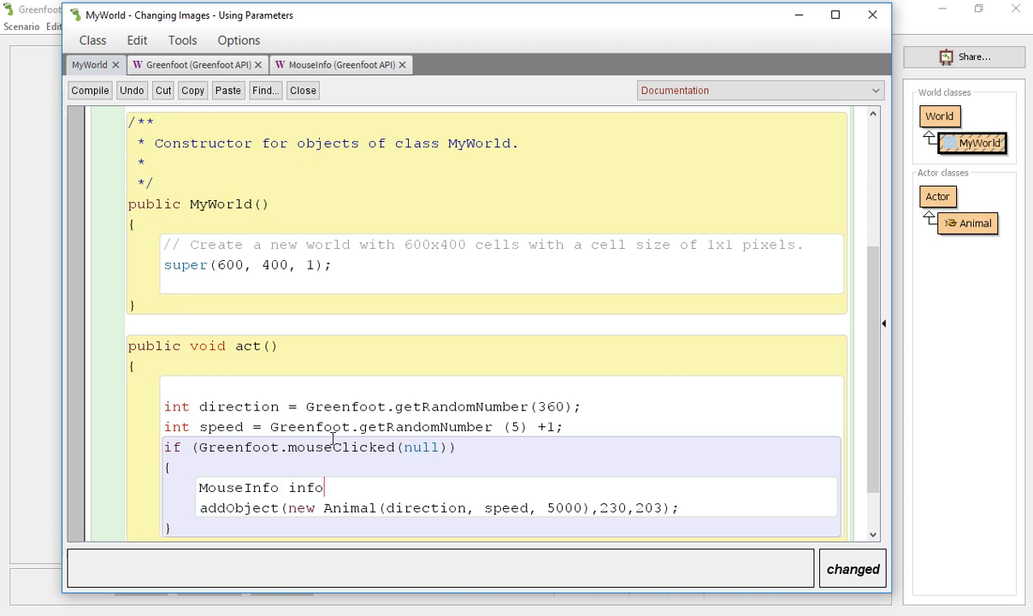
pyautogui.write('=')
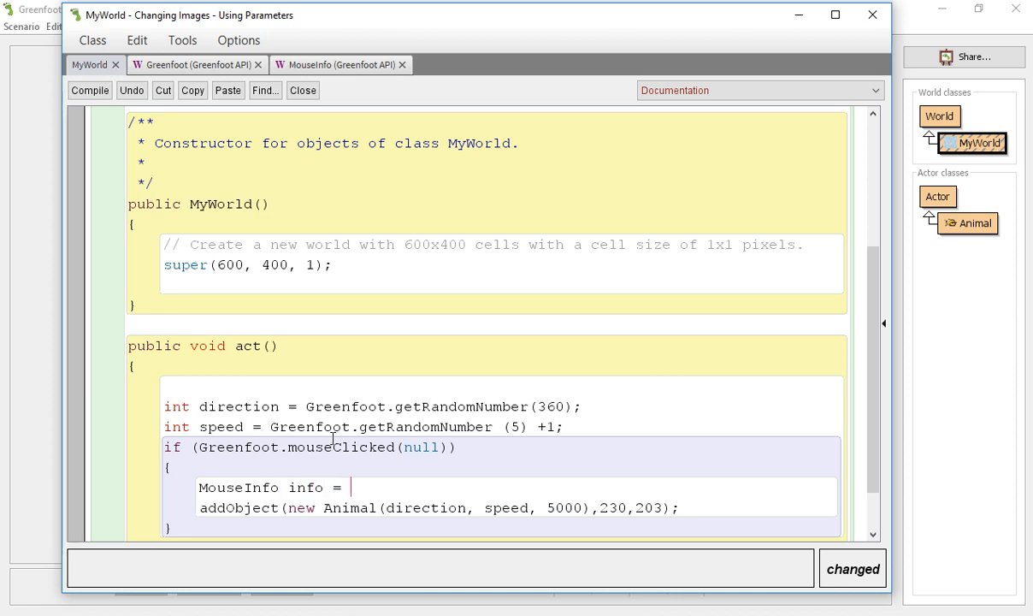
pyautogui.write('Greenfoot.')
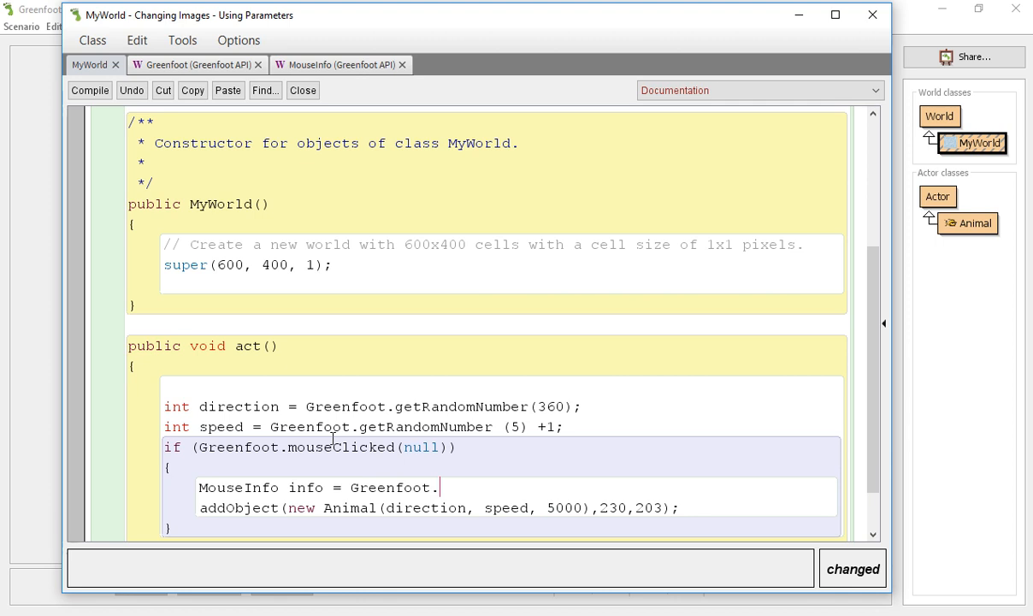
pyautogui.moveTo(939, 116)
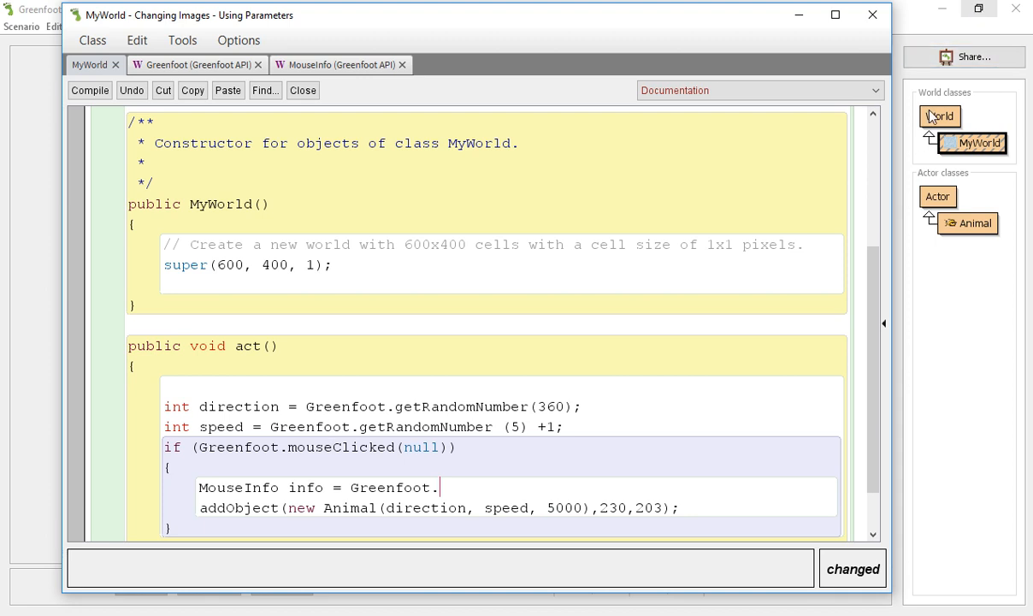
# View the World and MouseInfo API pages, then reopen the MyWorld source.
pyautogui.click(302, 90)
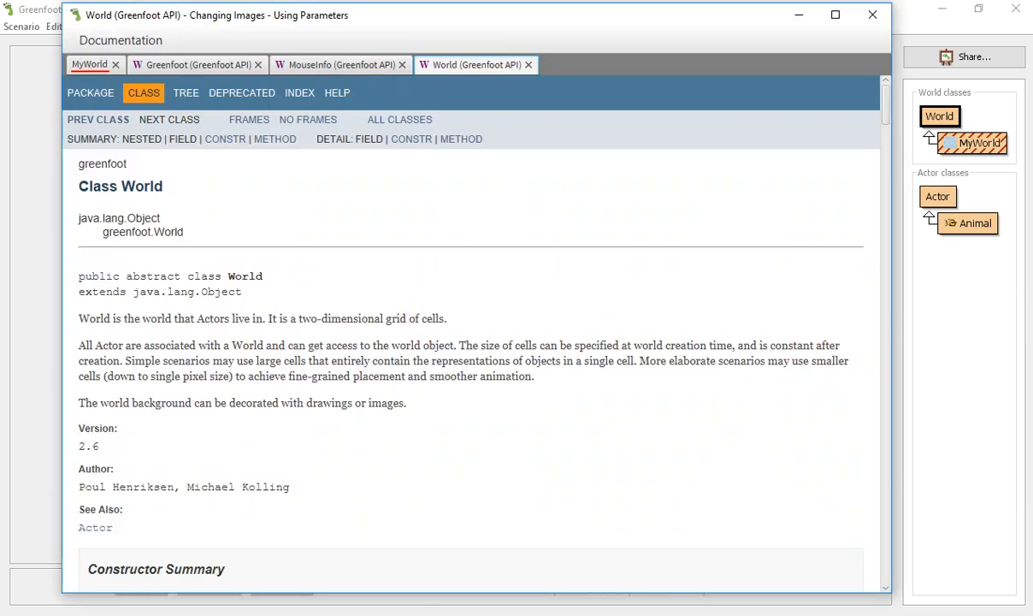
pyautogui.click(336, 65)
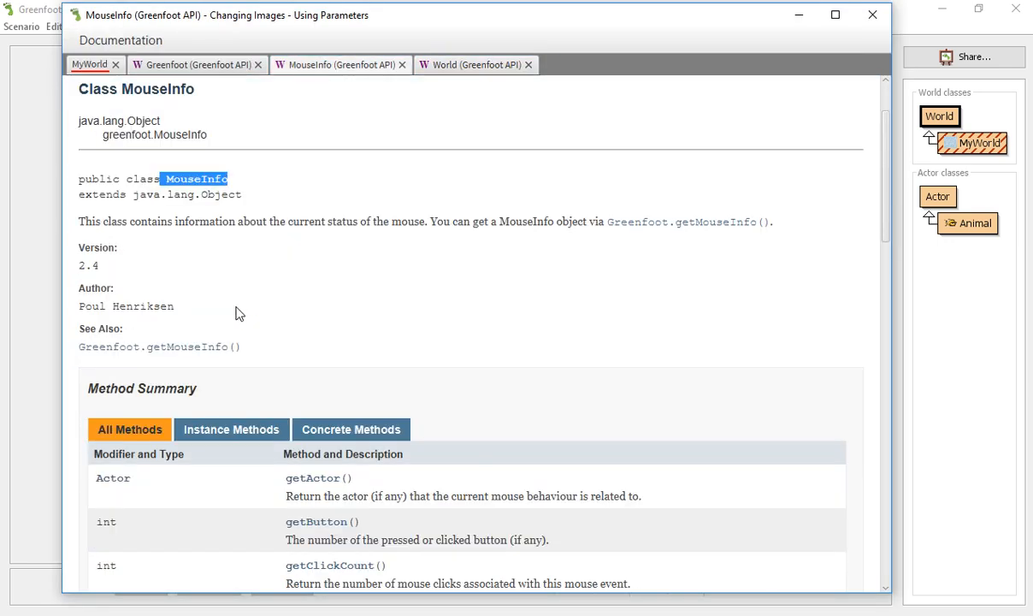
pyautogui.click(872, 15)
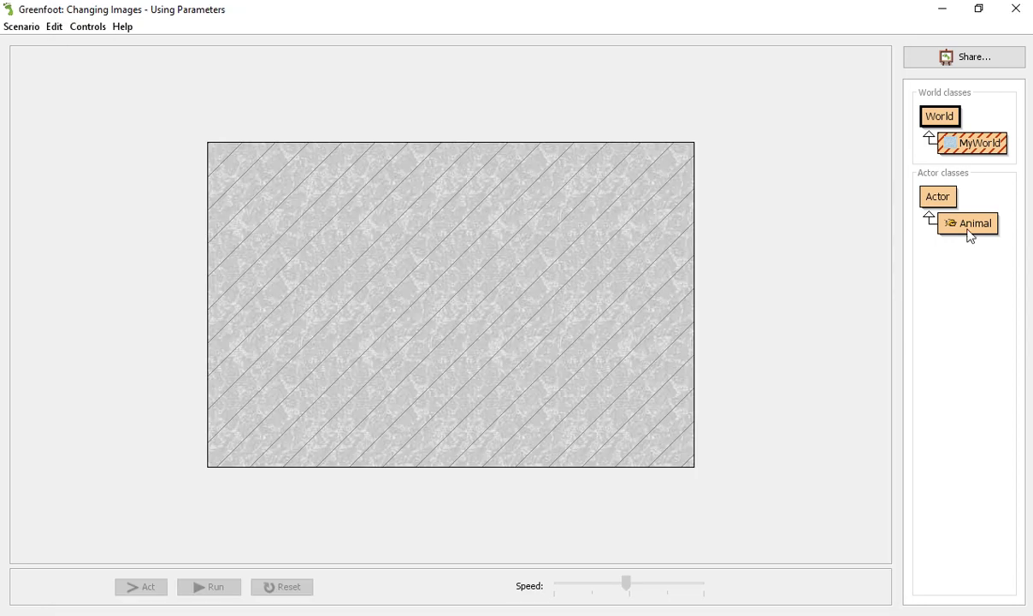
pyautogui.click(970, 143)
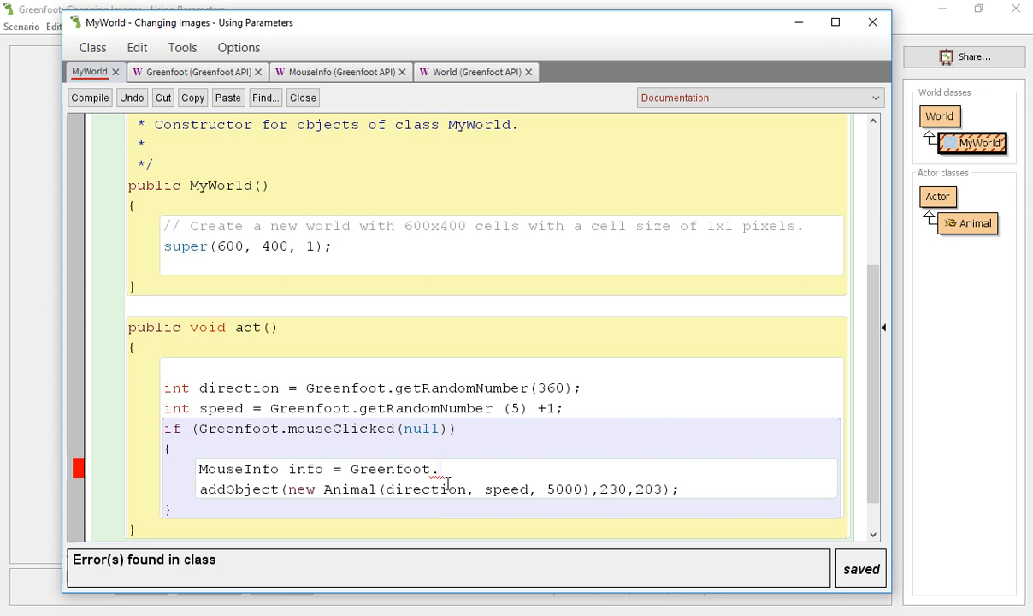
# Finish the line as 'Greenfoot.getMouseInfo();', select 230, and check MouseInfo's position methods.
pyautogui.write('getMouse')
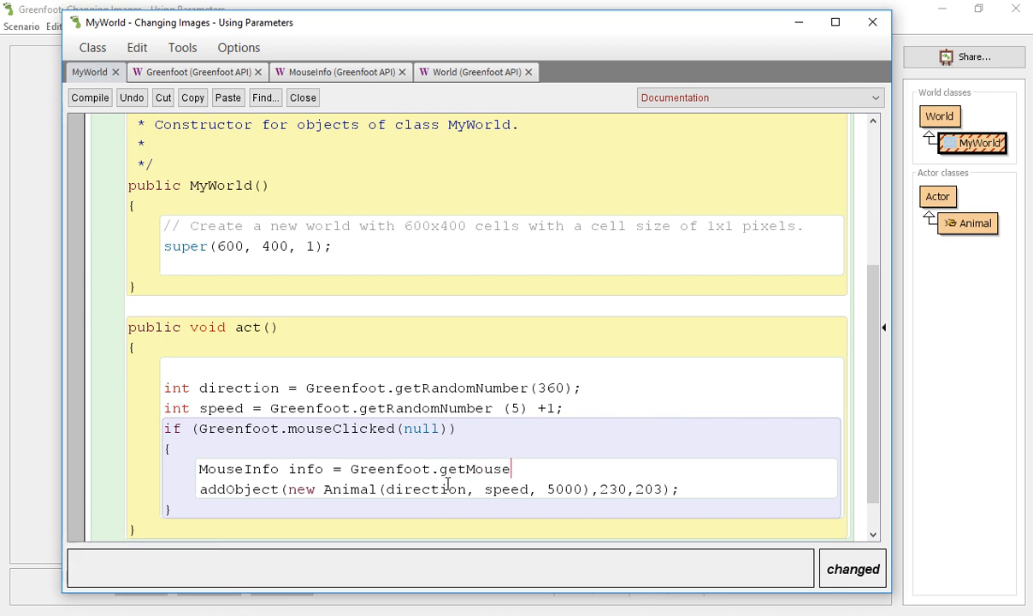
pyautogui.write('Info')
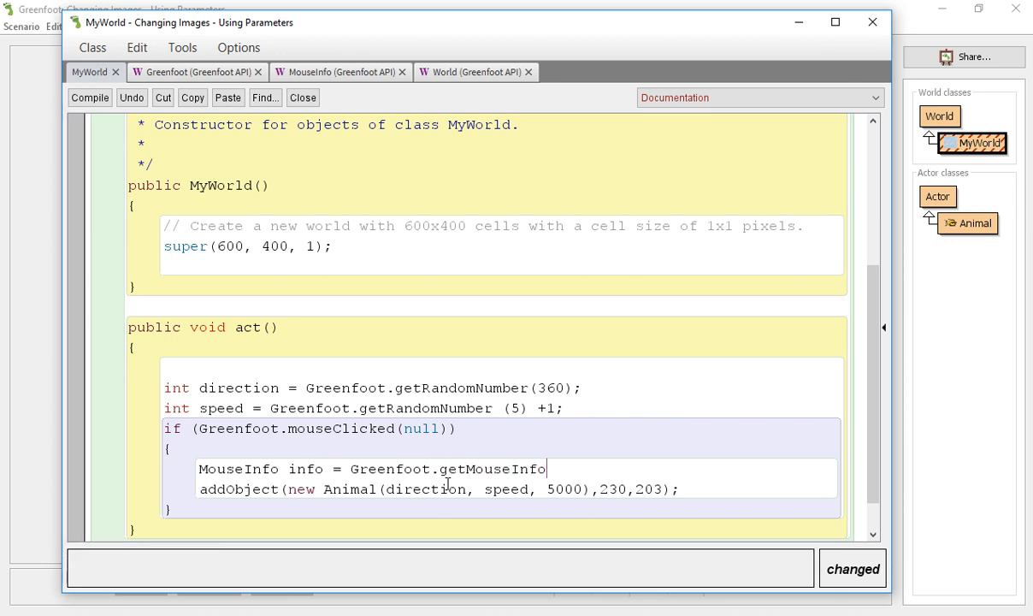
pyautogui.write('();')
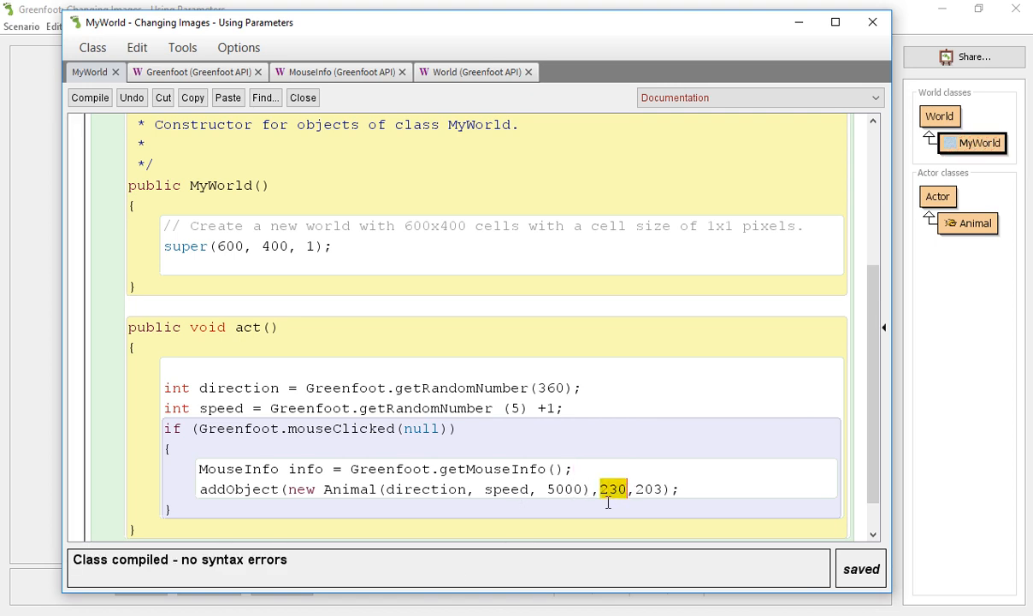
pyautogui.moveTo(288, 390)
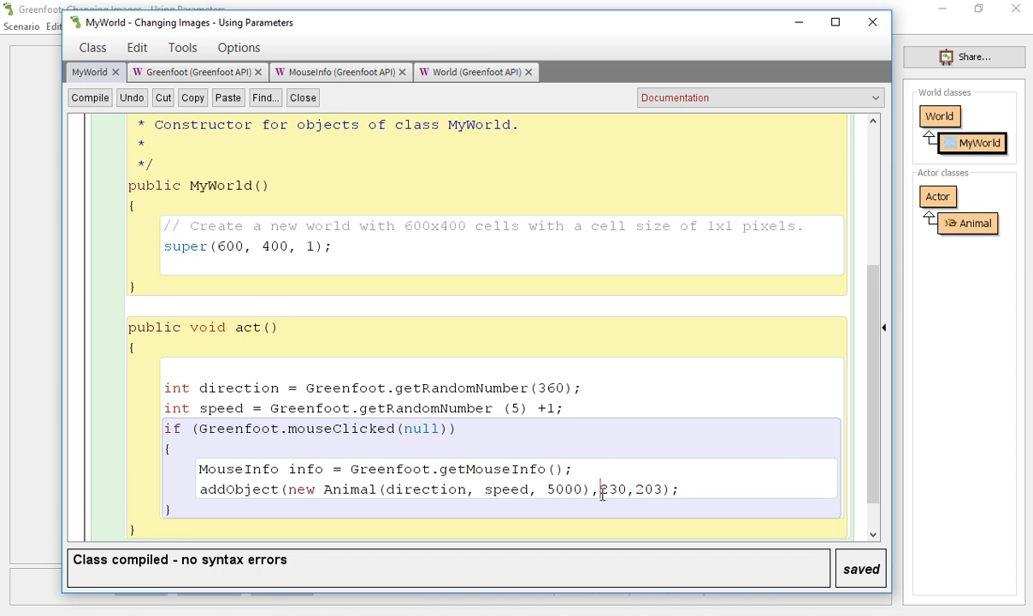
pyautogui.doubleClick(613, 489)
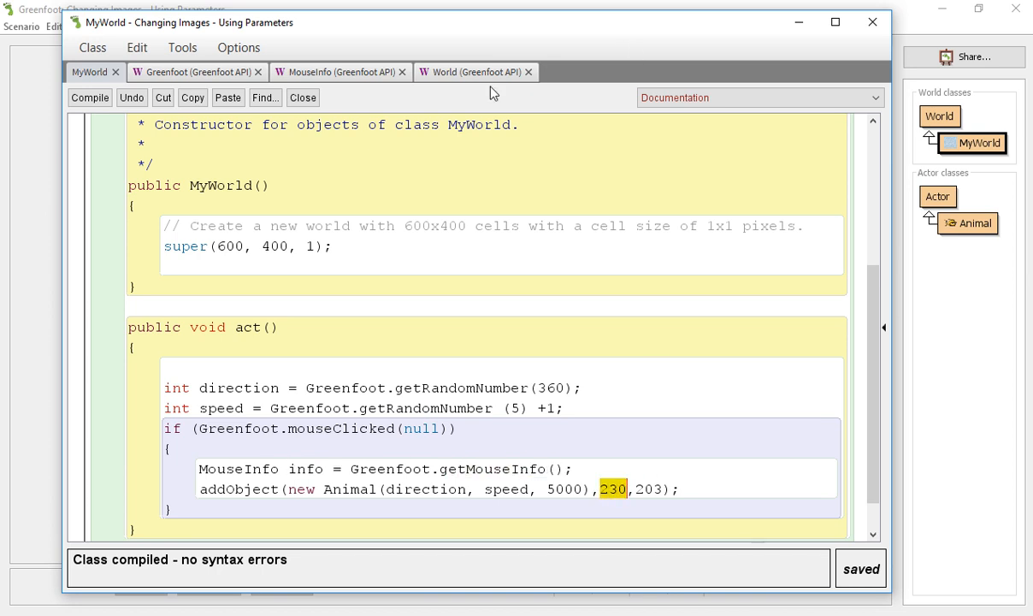
pyautogui.click(335, 72)
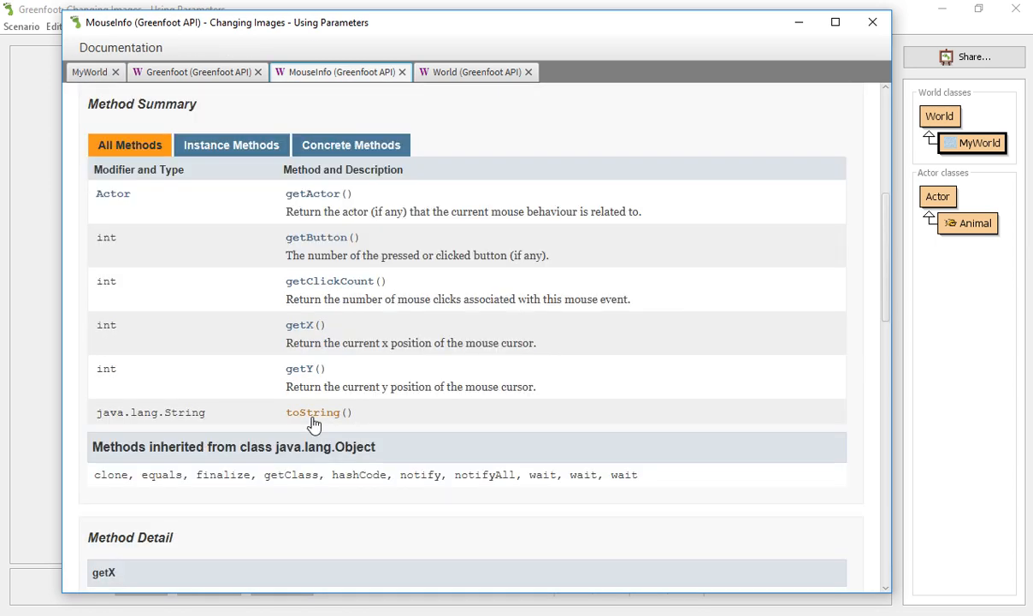
pyautogui.moveTo(305, 374)
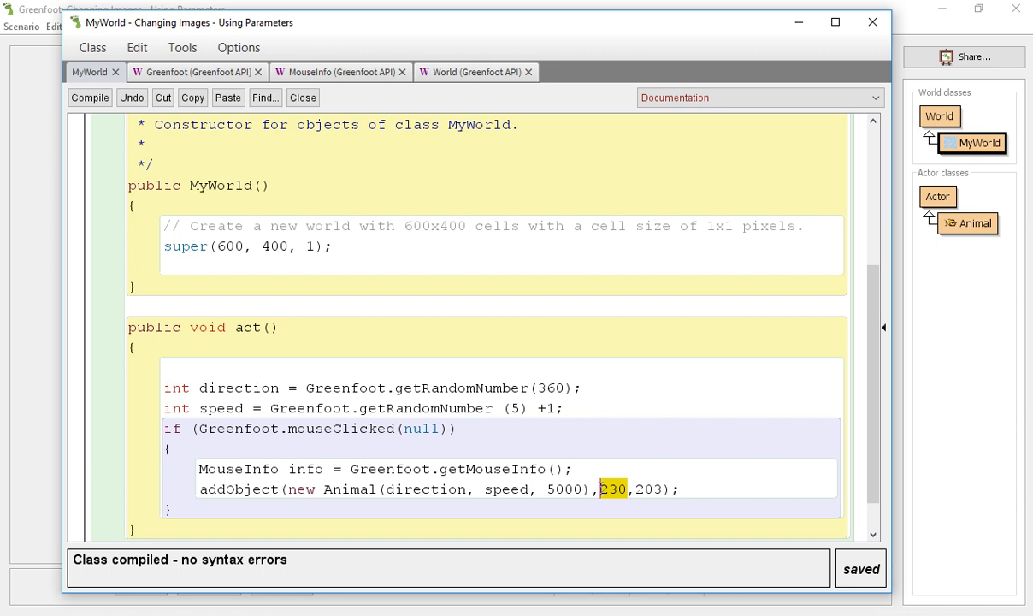
# Change the addObject coordinates from 230, 203 to info.getX() and info.getY().
pyautogui.write('info')
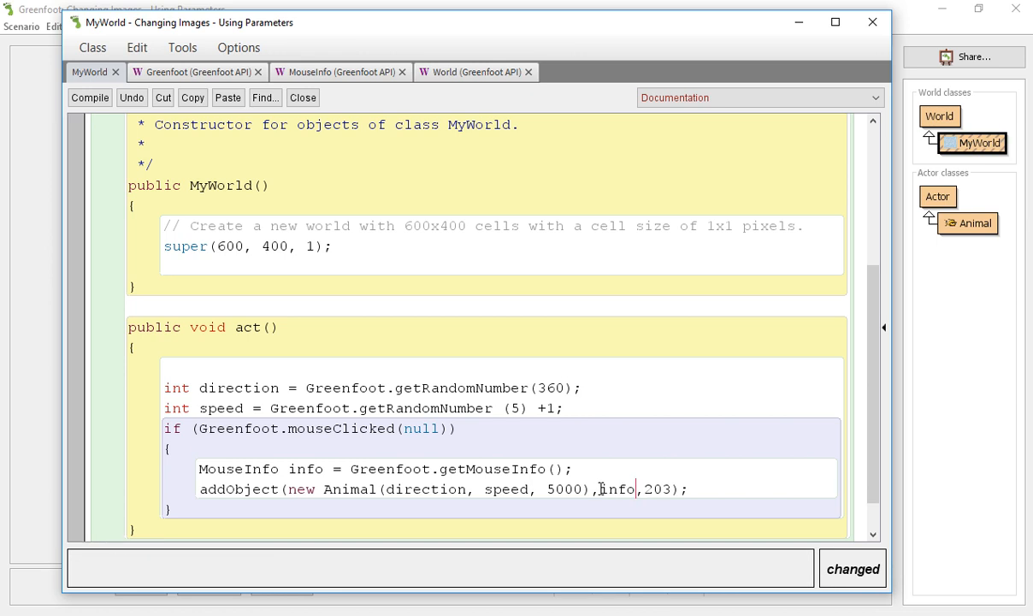
pyautogui.write('.')
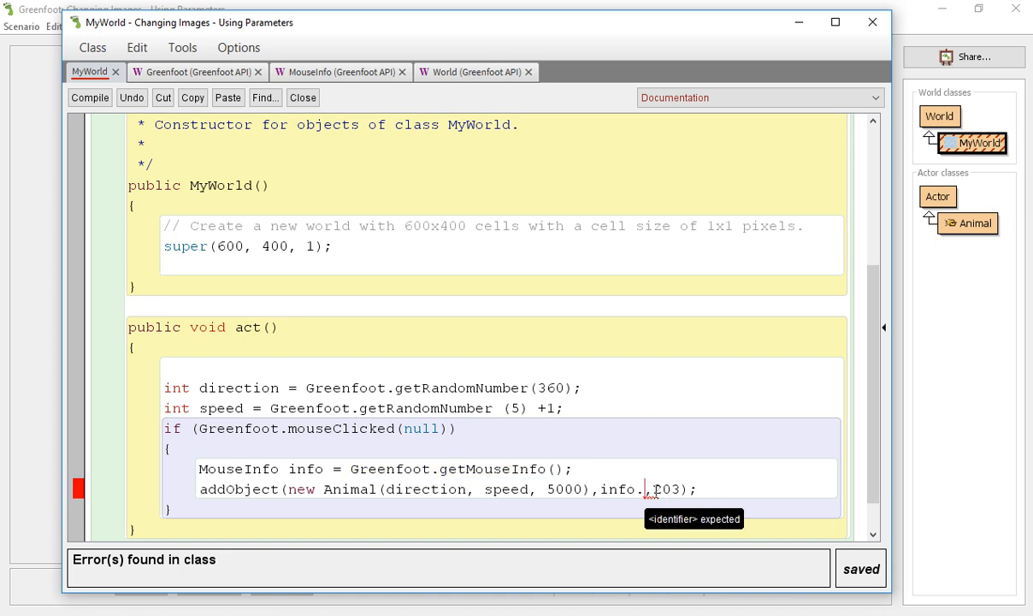
pyautogui.write('getX')
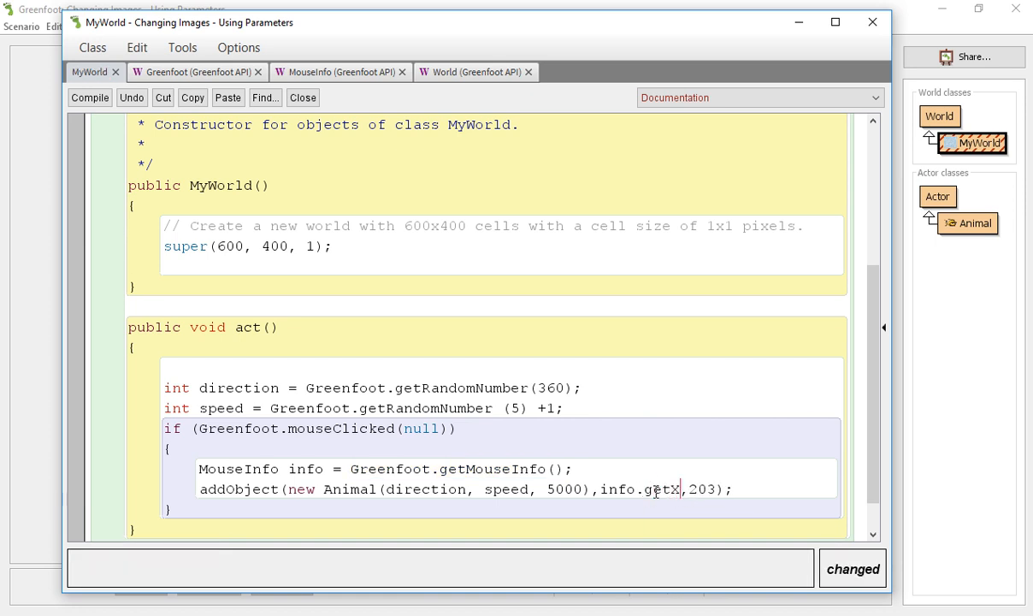
pyautogui.write('()')
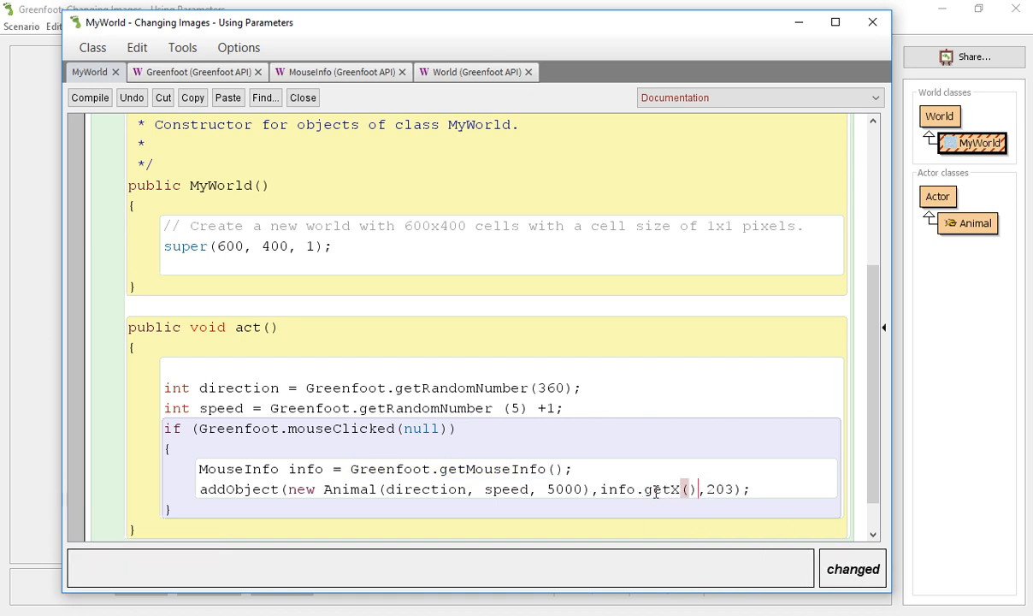
pyautogui.write('info.getY(')
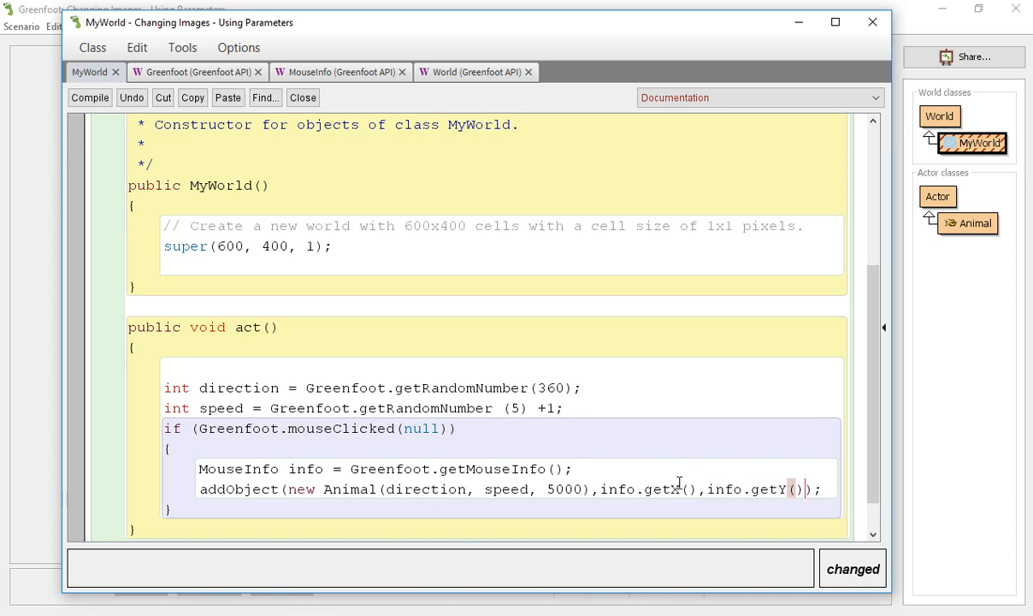
pyautogui.doubleClick(770, 488)
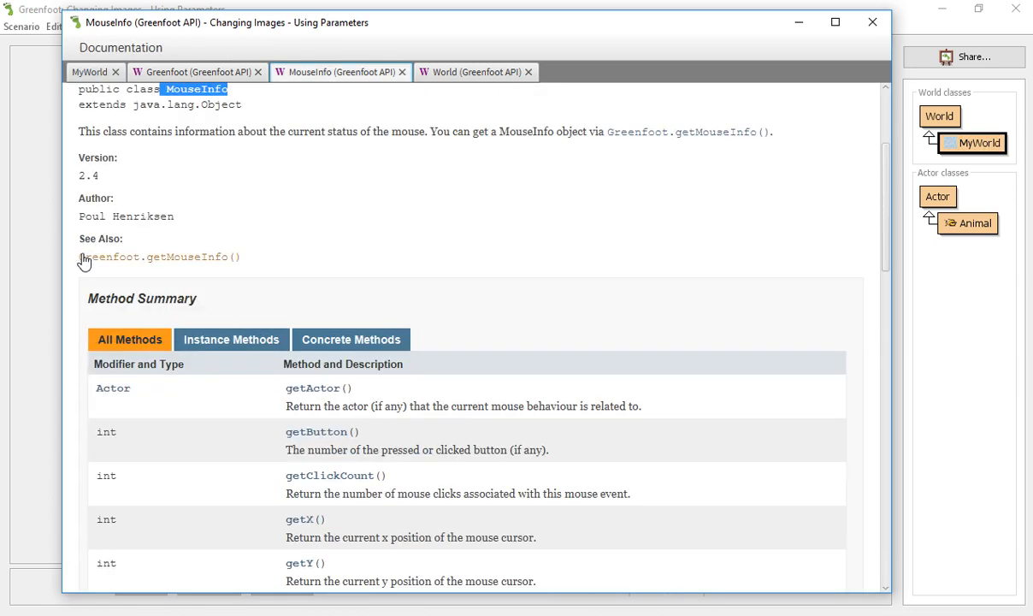
# Return to the MyWorld code and run the scenario so fish and dolphins spawn.
pyautogui.scroll(-3)
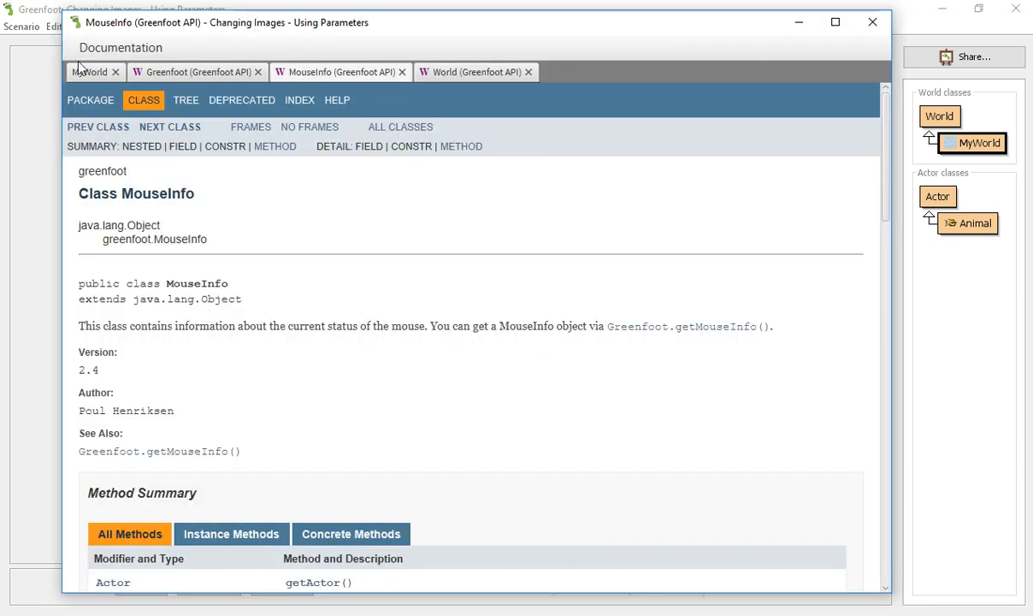
pyautogui.click(89, 71)
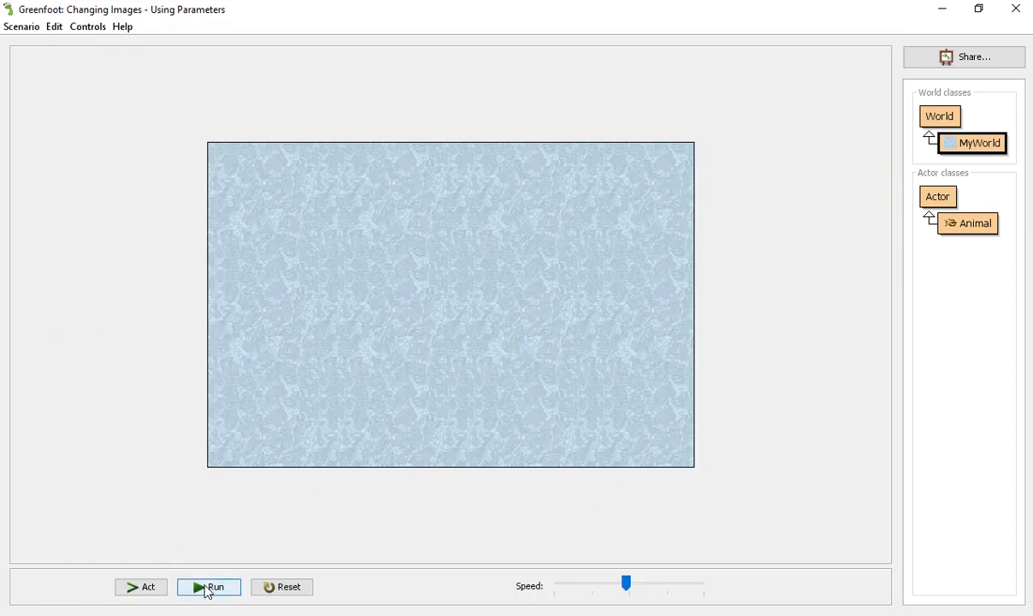
pyautogui.click(208, 587)
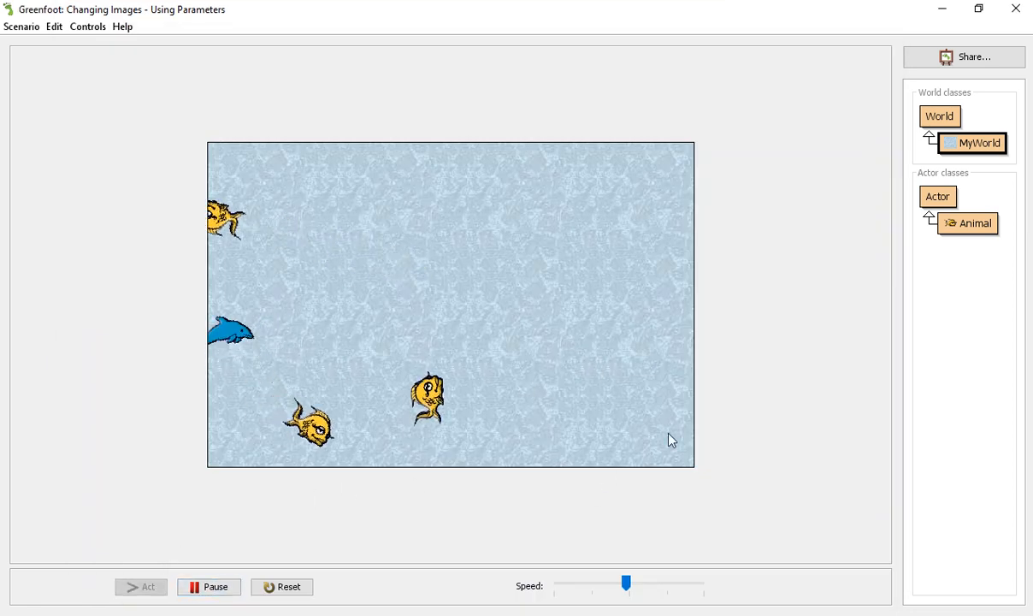